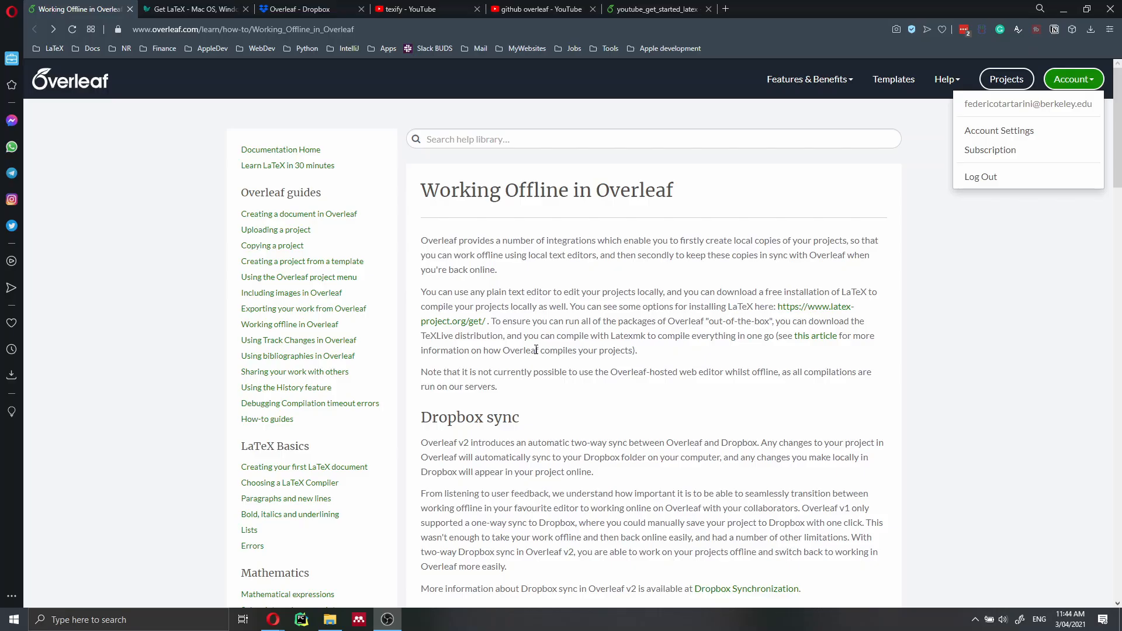
mouse_move(536, 350)
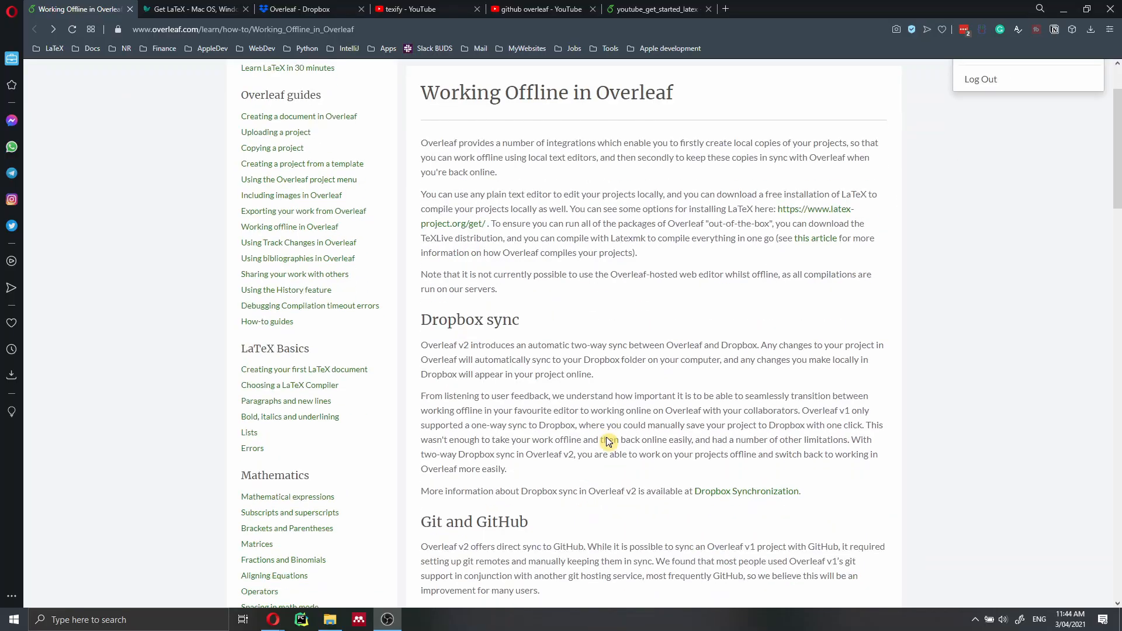
Browse a YouTube video page, then show the 'github overleaf' search results tab
scroll("down", 3)
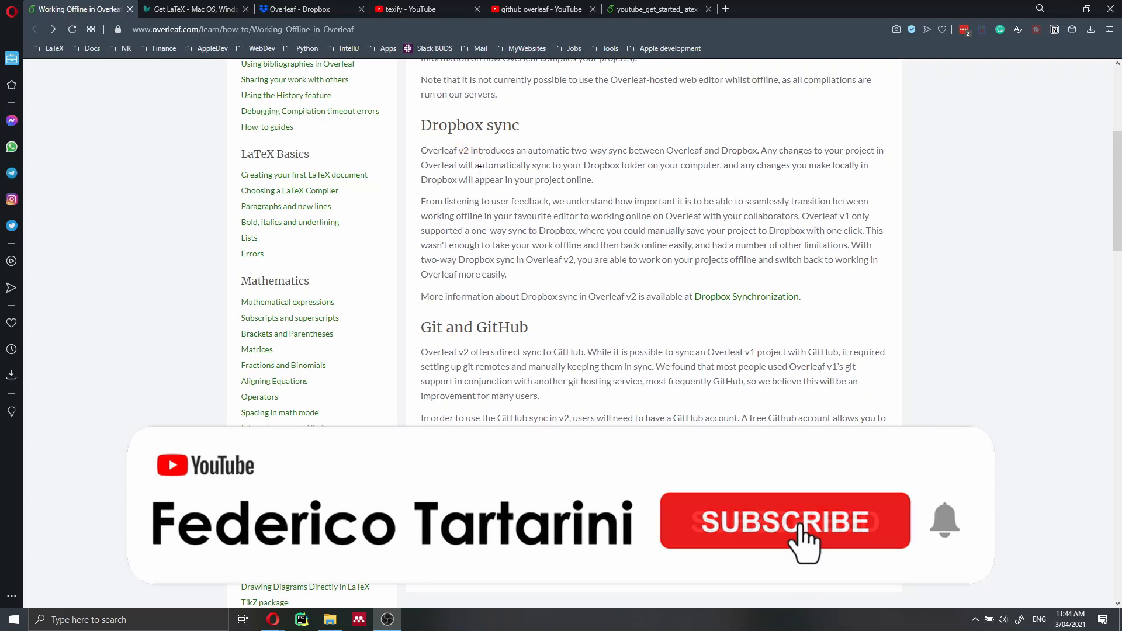
left_click(783, 521)
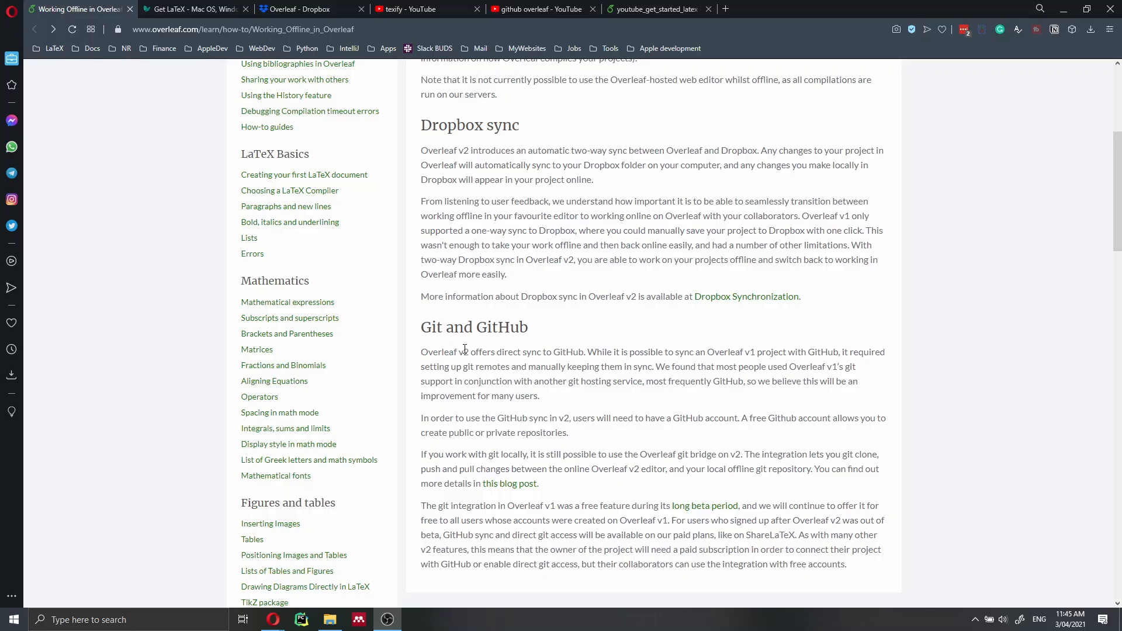
scroll("down", 3)
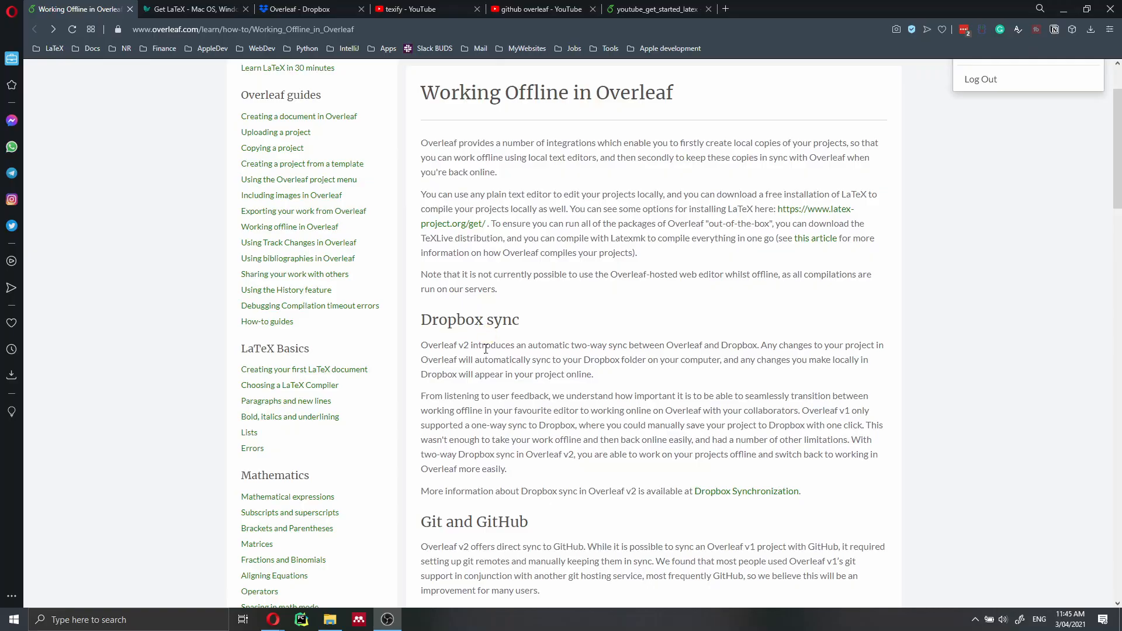
scroll("down", 3)
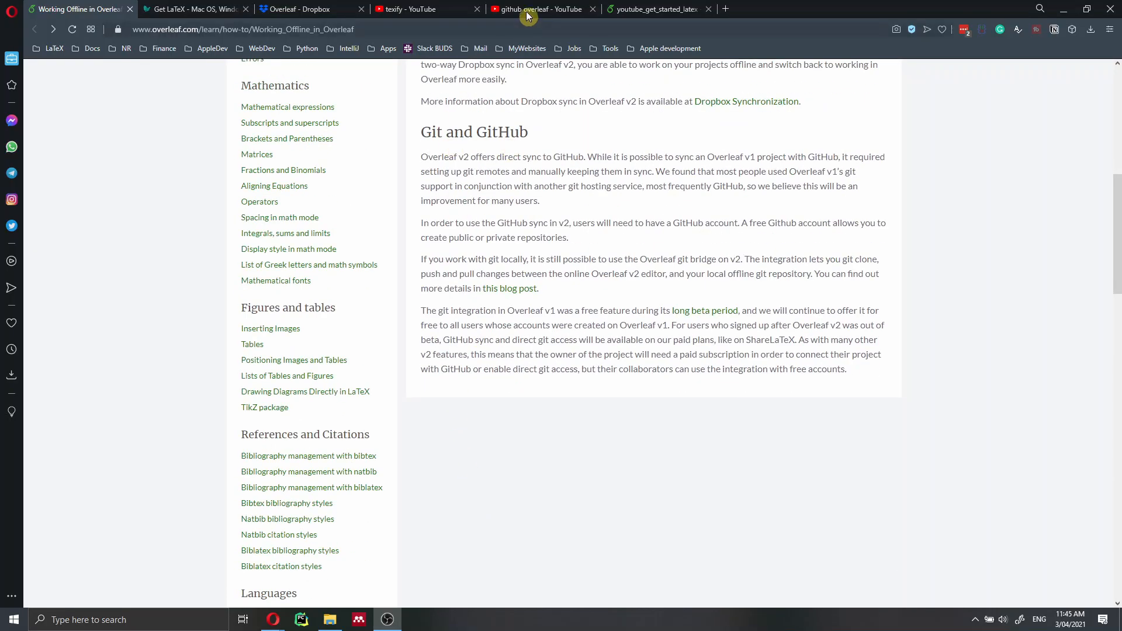
left_click(541, 8)
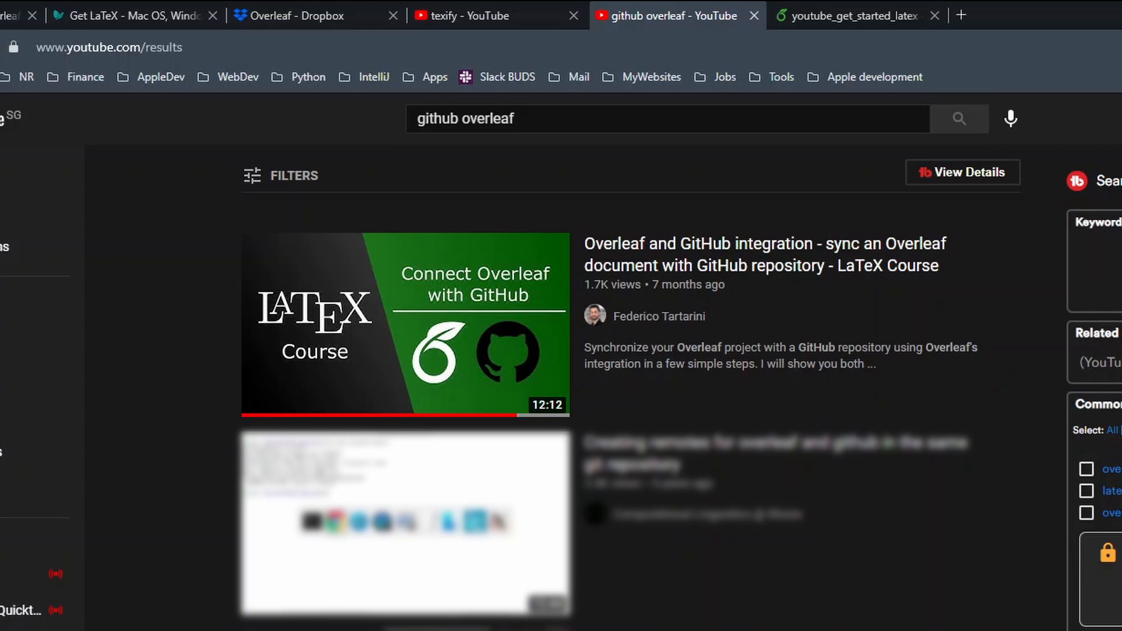
mouse_move(969, 281)
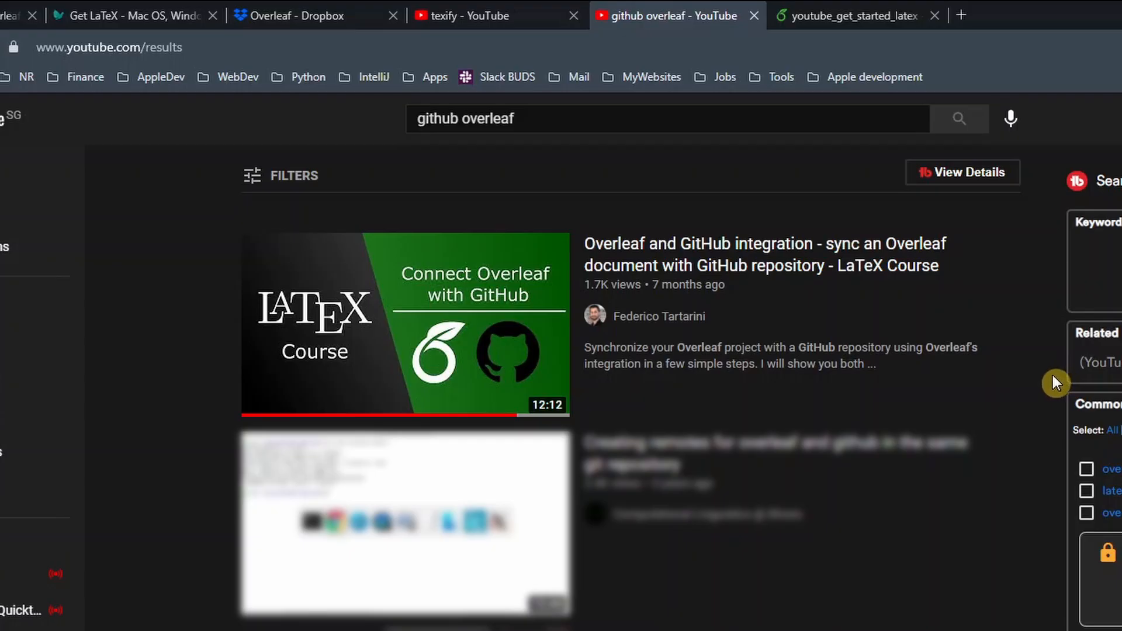
mouse_move(786, 181)
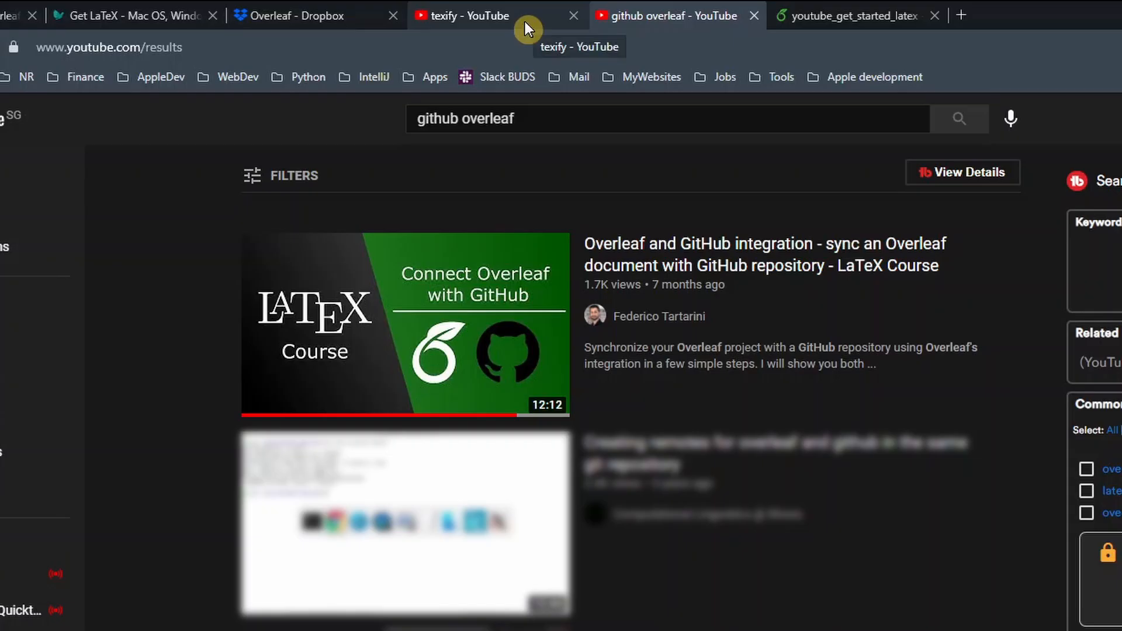
Show the YouTube 'texify' search results led by the TeXiFy PyCharm plug-in video
left_click(472, 15)
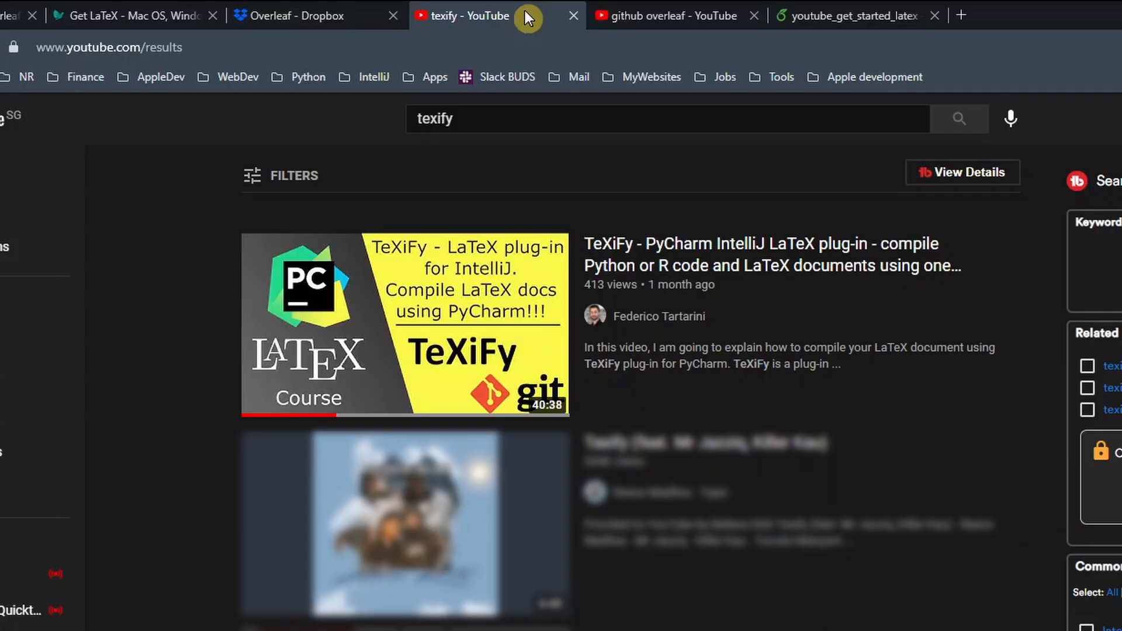
mouse_move(535, 34)
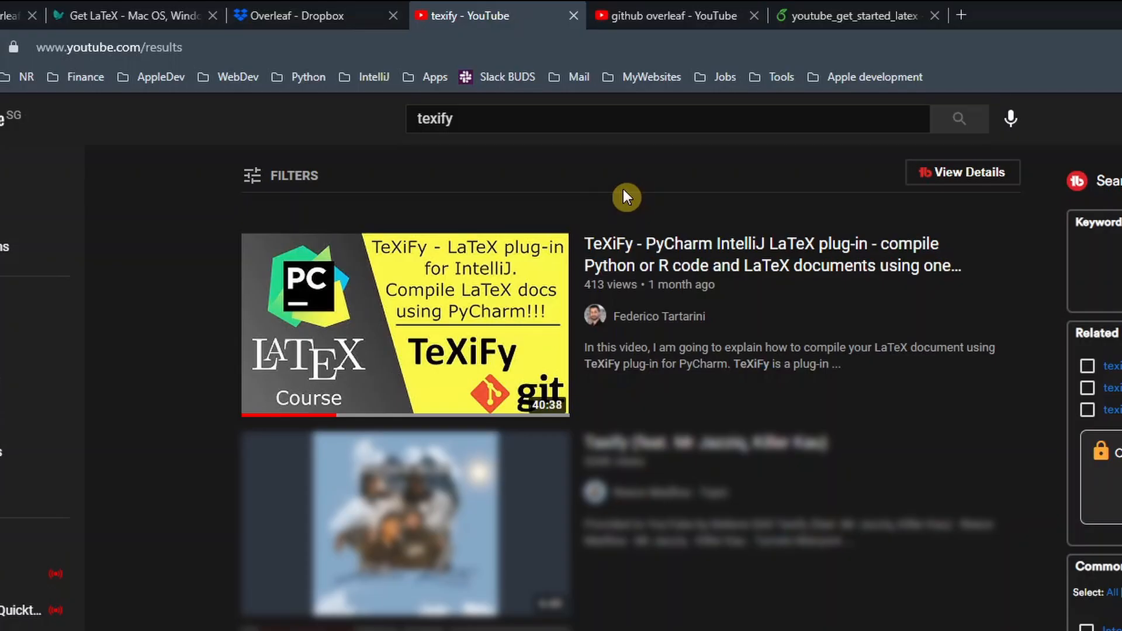
mouse_move(629, 194)
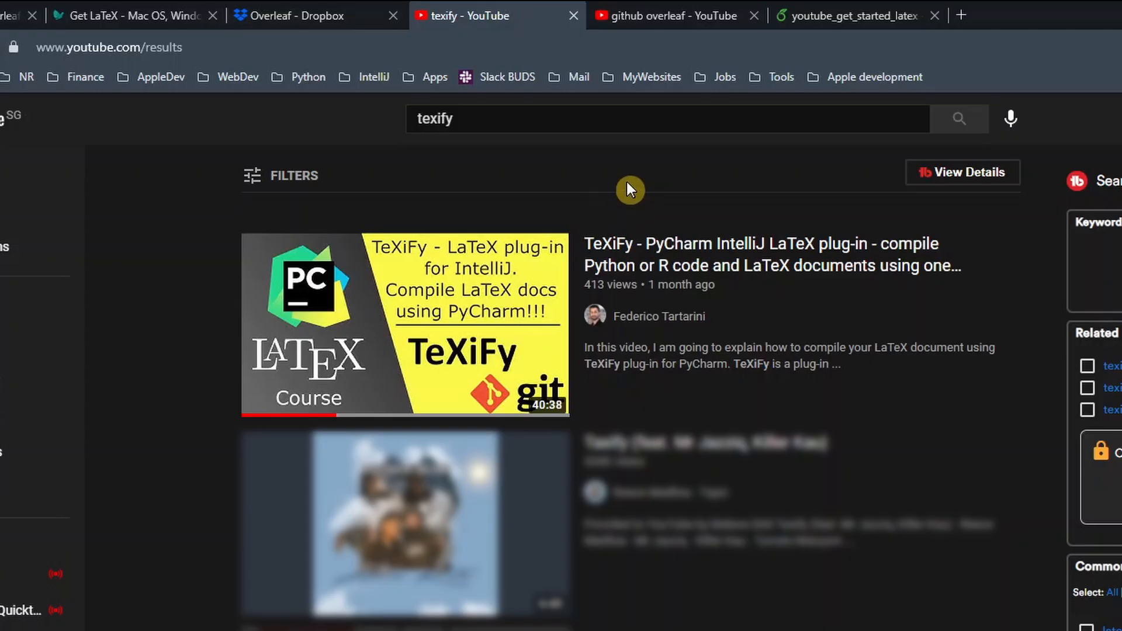
mouse_move(634, 186)
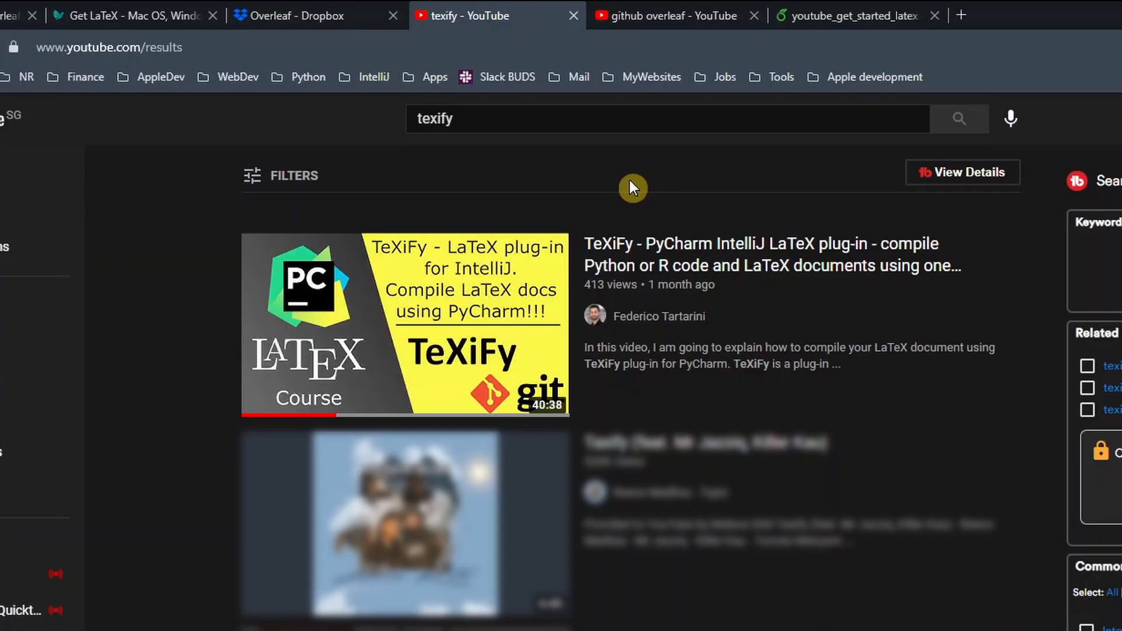
mouse_move(577, 258)
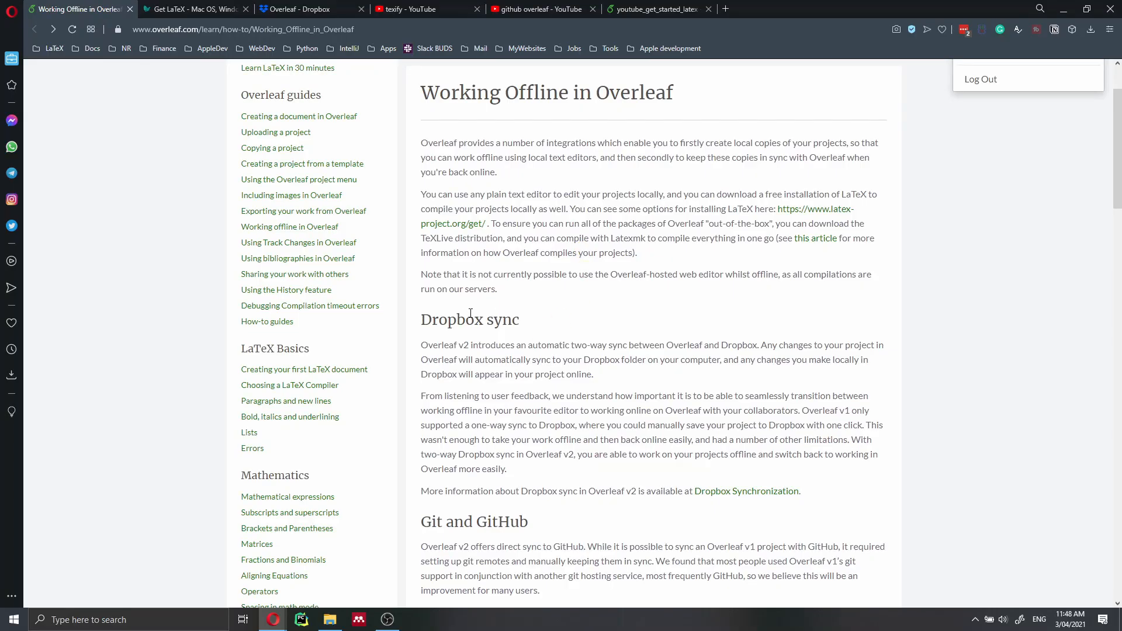
mouse_move(458, 323)
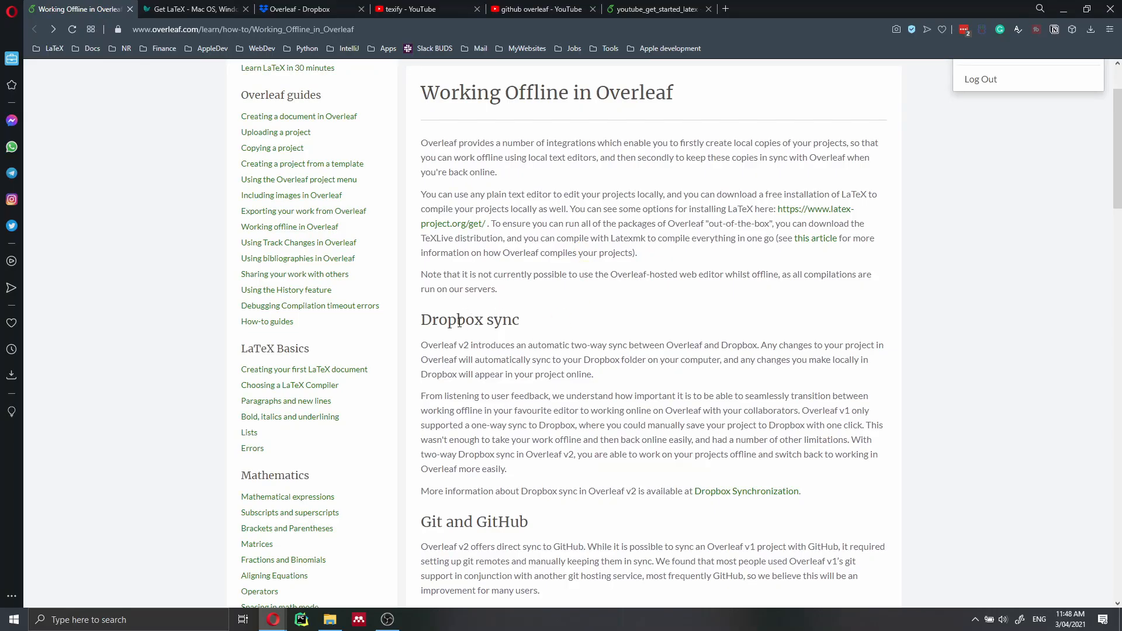
mouse_move(802, 87)
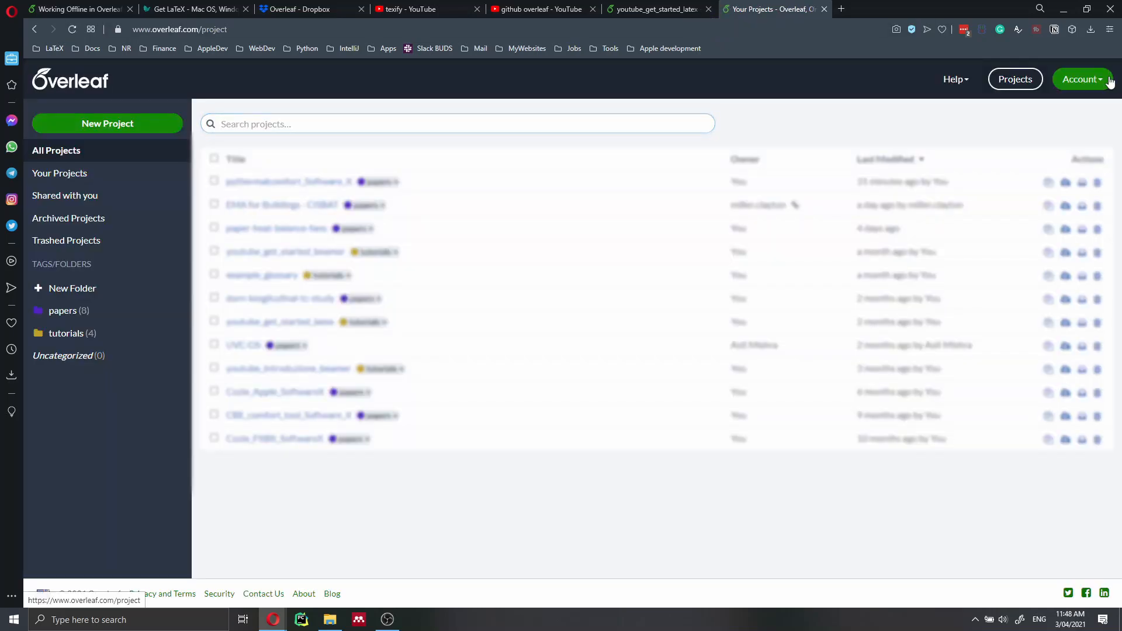
Reach the Dropbox Integration section of Overleaf Account Settings and start Link to Dropbox
left_click(1081, 80)
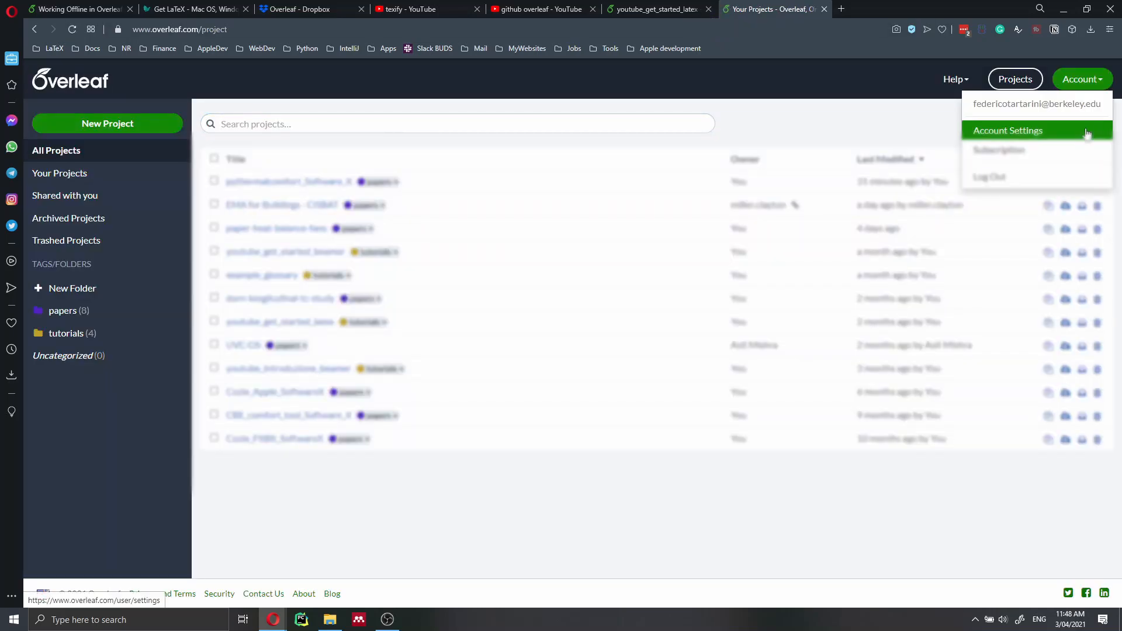
left_click(1007, 129)
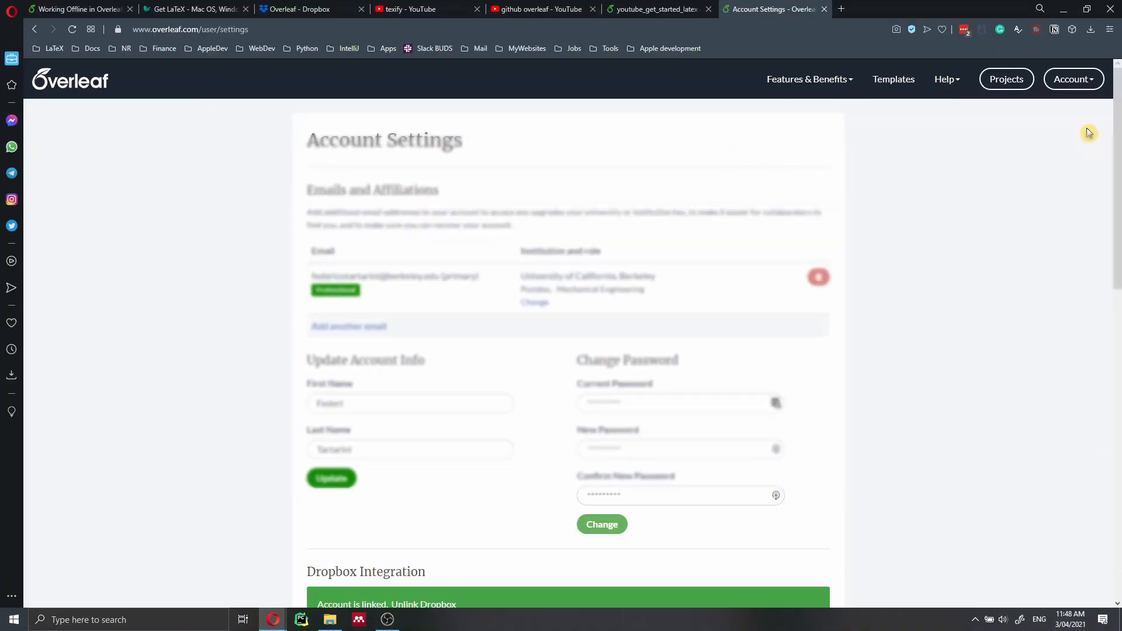
scroll("down", 3)
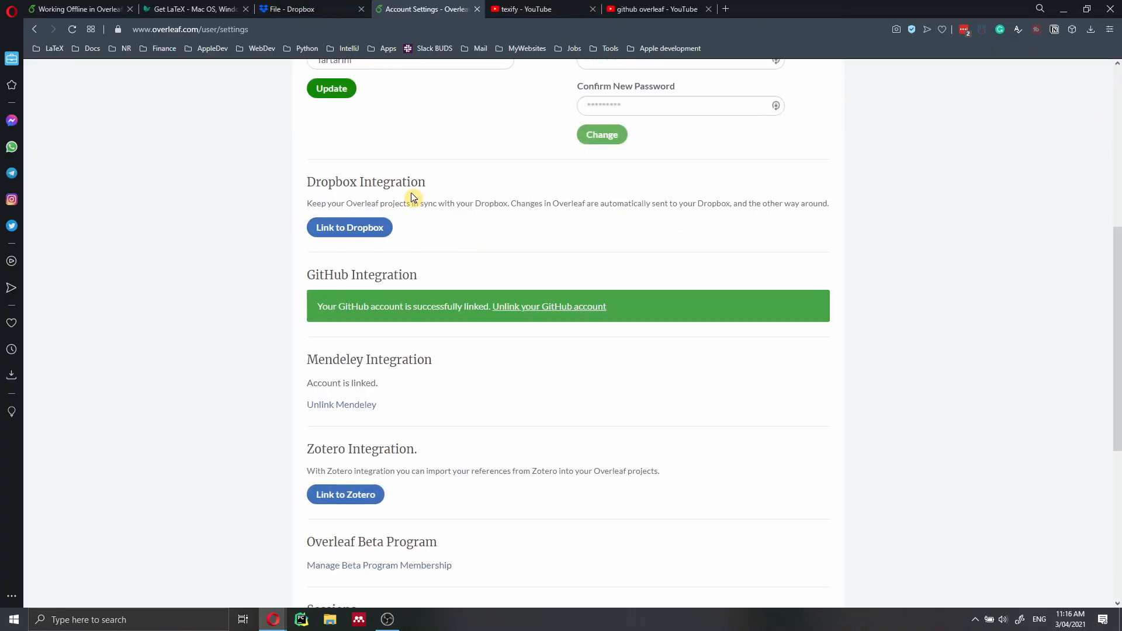
mouse_move(483, 201)
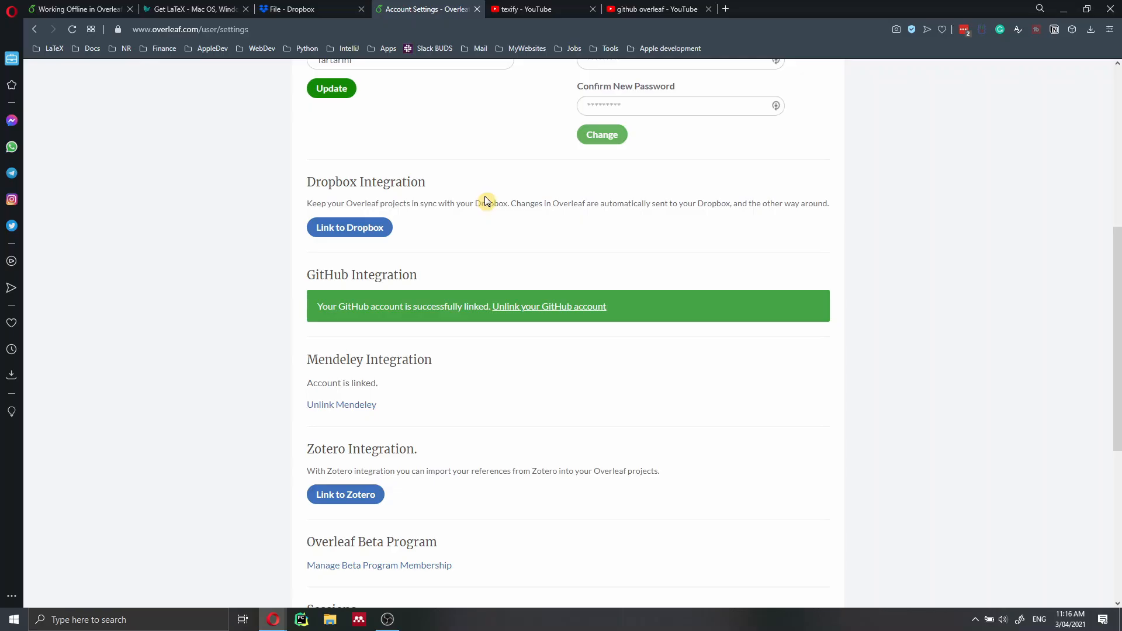
mouse_move(411, 200)
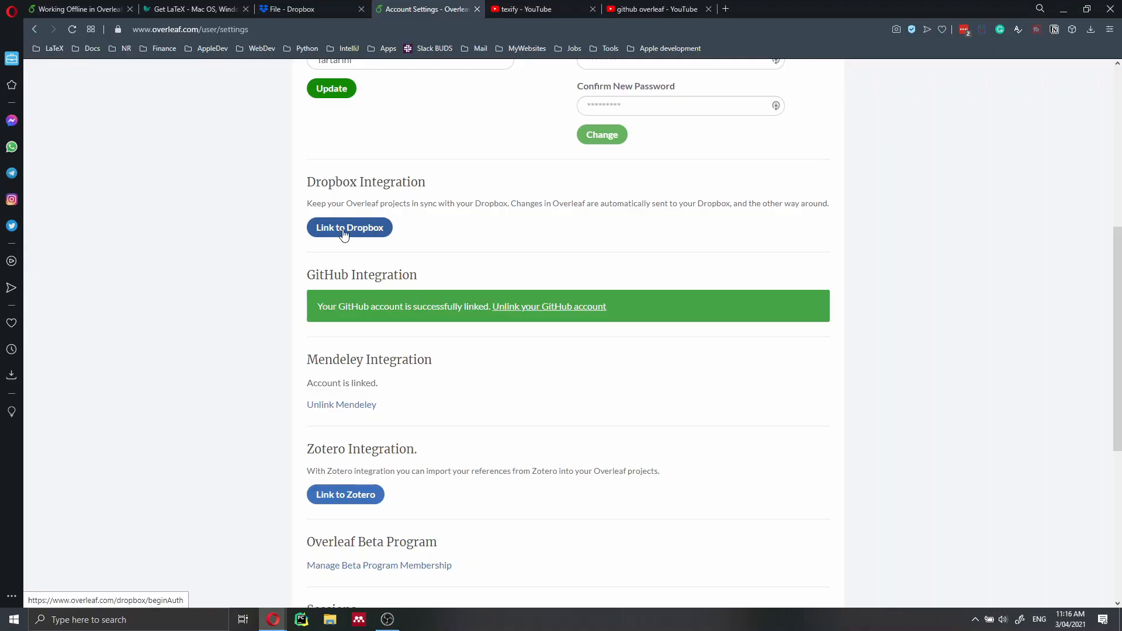
left_click(348, 227)
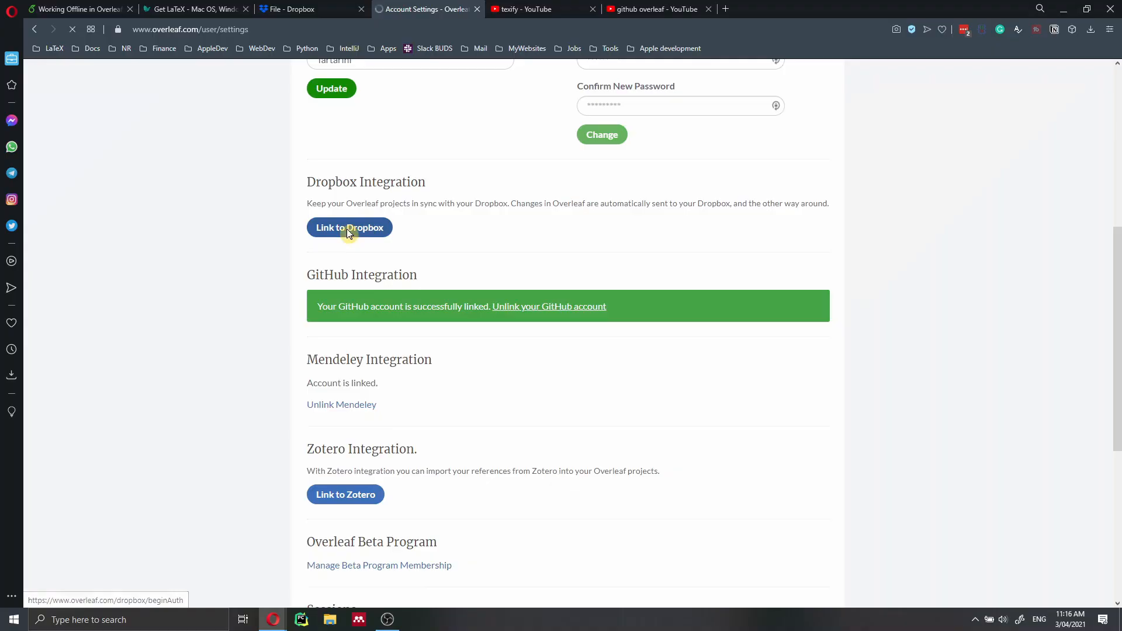
Authorise Overleaf with Consenti to access its Applicazioni › Overleaf Dropbox folder
left_click(350, 227)
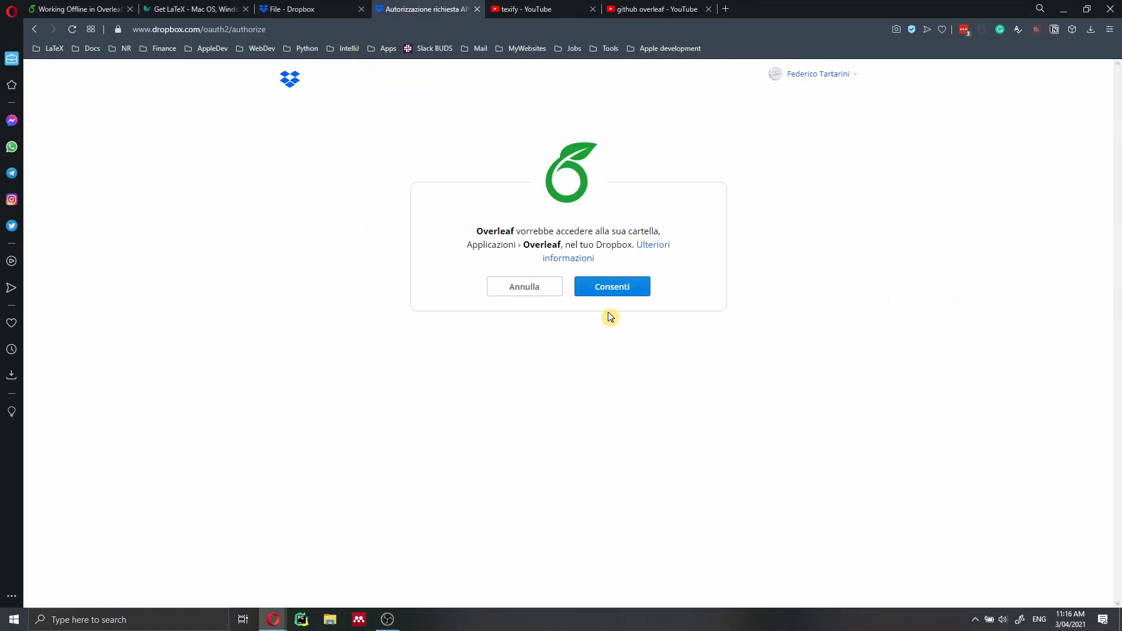
left_click(611, 287)
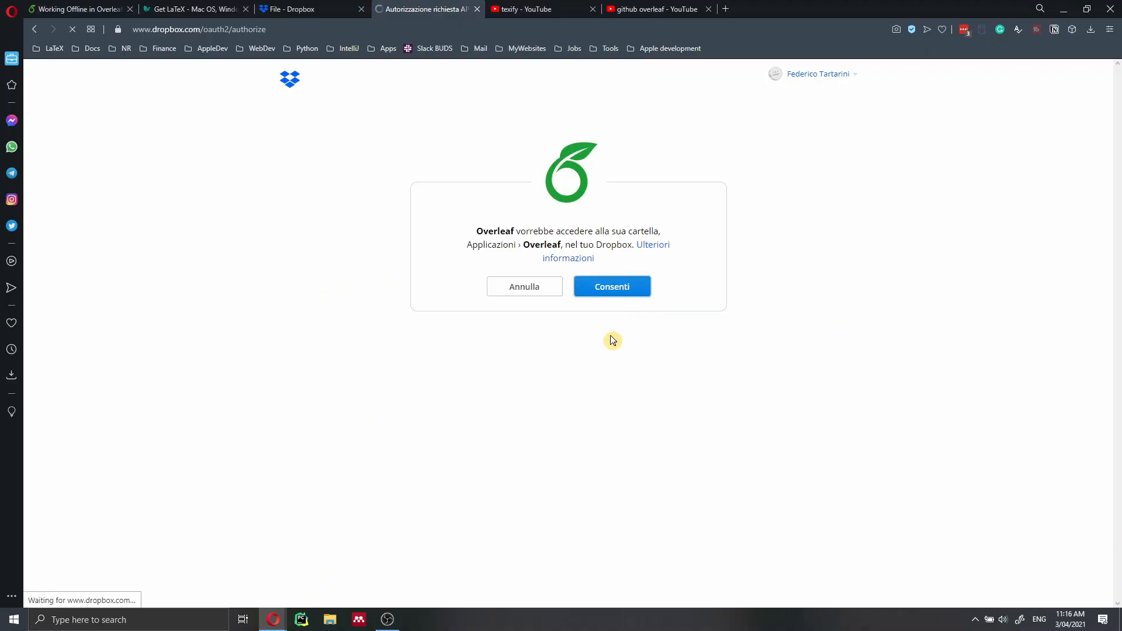
left_click(612, 286)
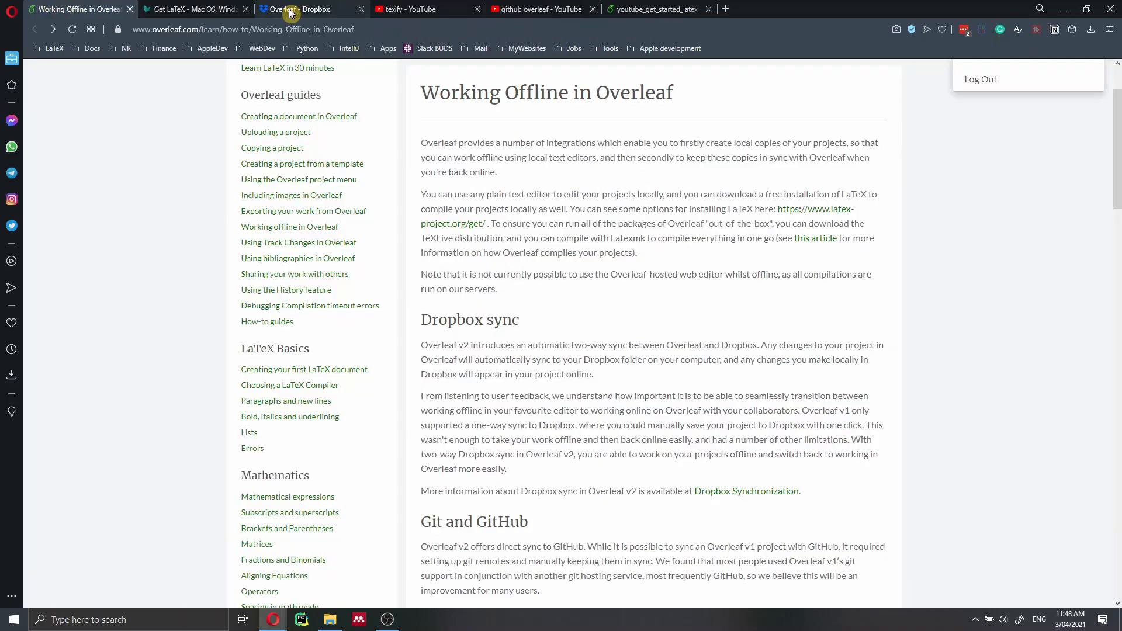
Show the Applicazioni › Overleaf Dropbox folder listing synced projects like youtube_get_started_latex
left_click(297, 9)
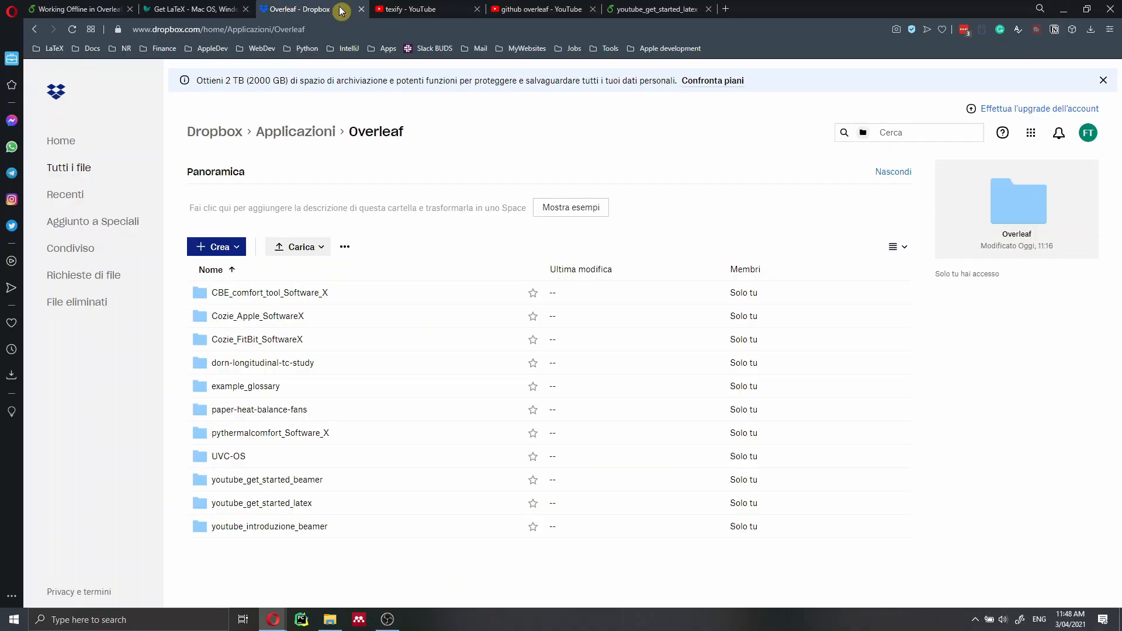
mouse_move(342, 15)
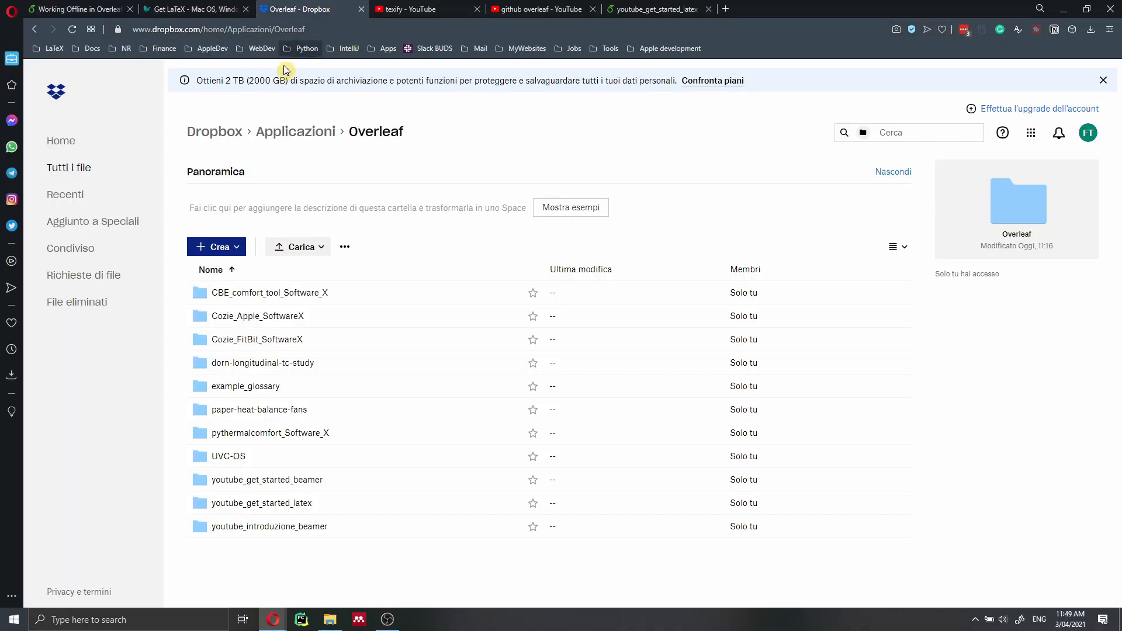
mouse_move(213, 131)
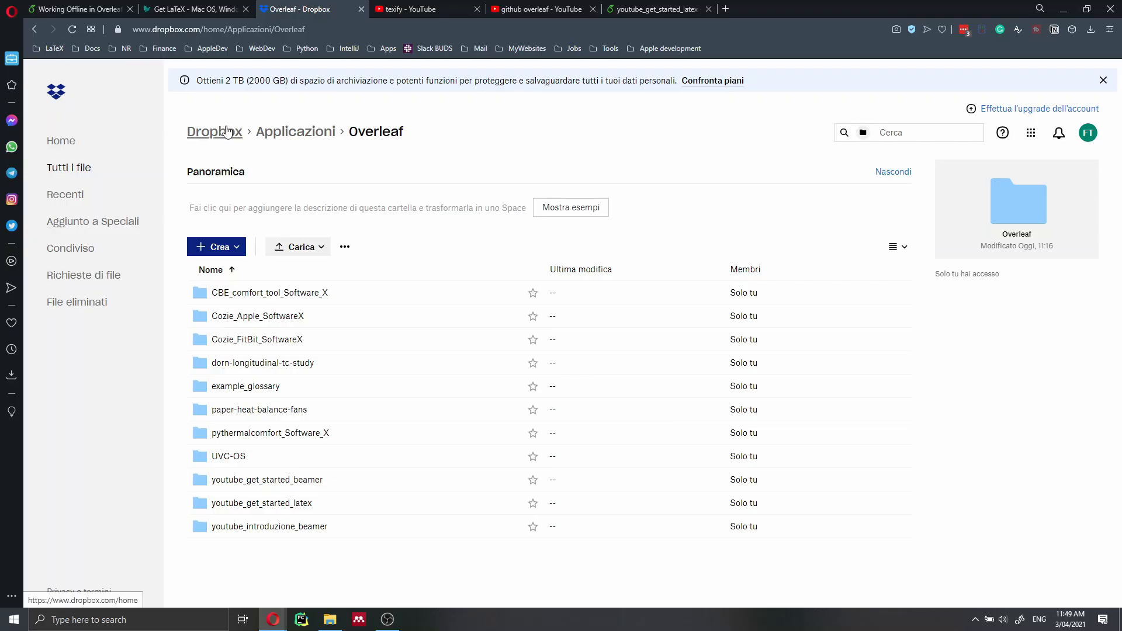
mouse_move(294, 133)
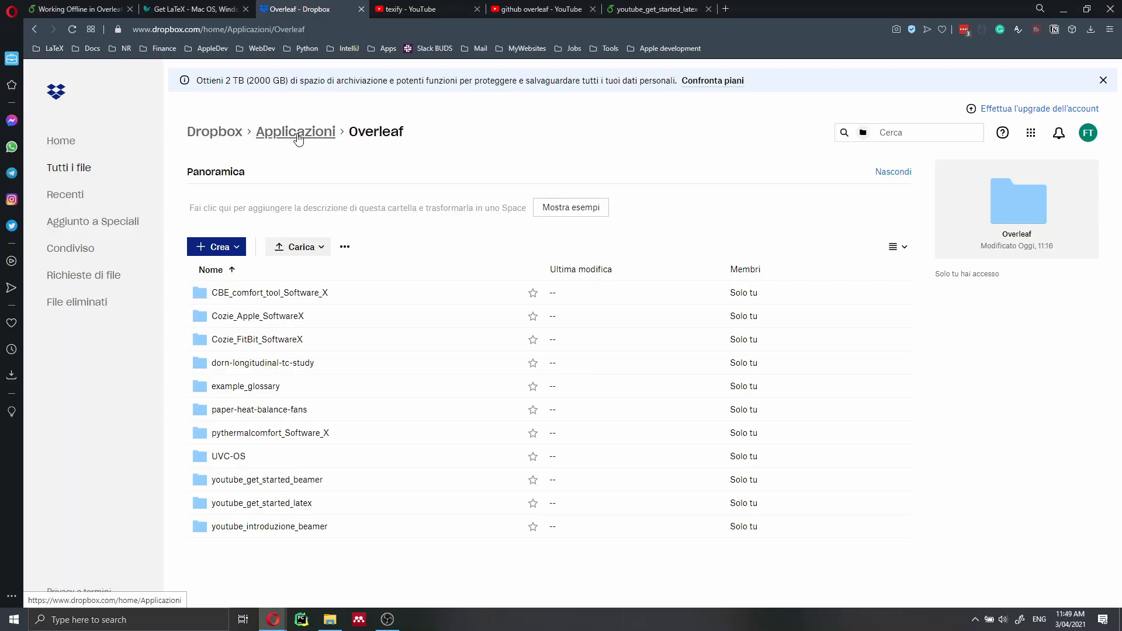
mouse_move(296, 139)
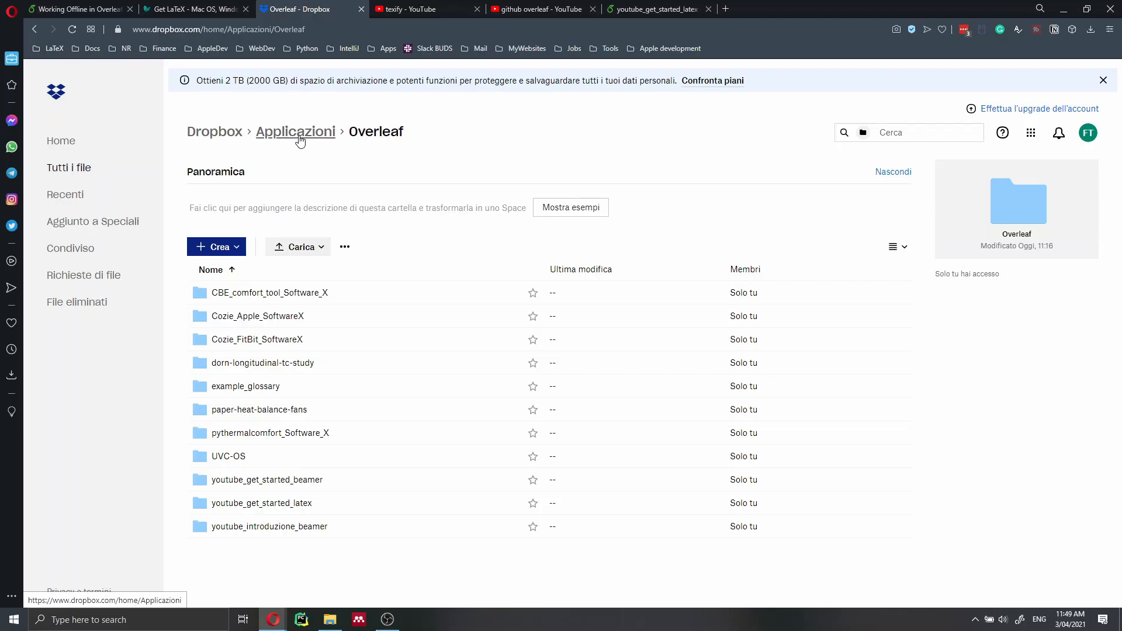
mouse_move(365, 138)
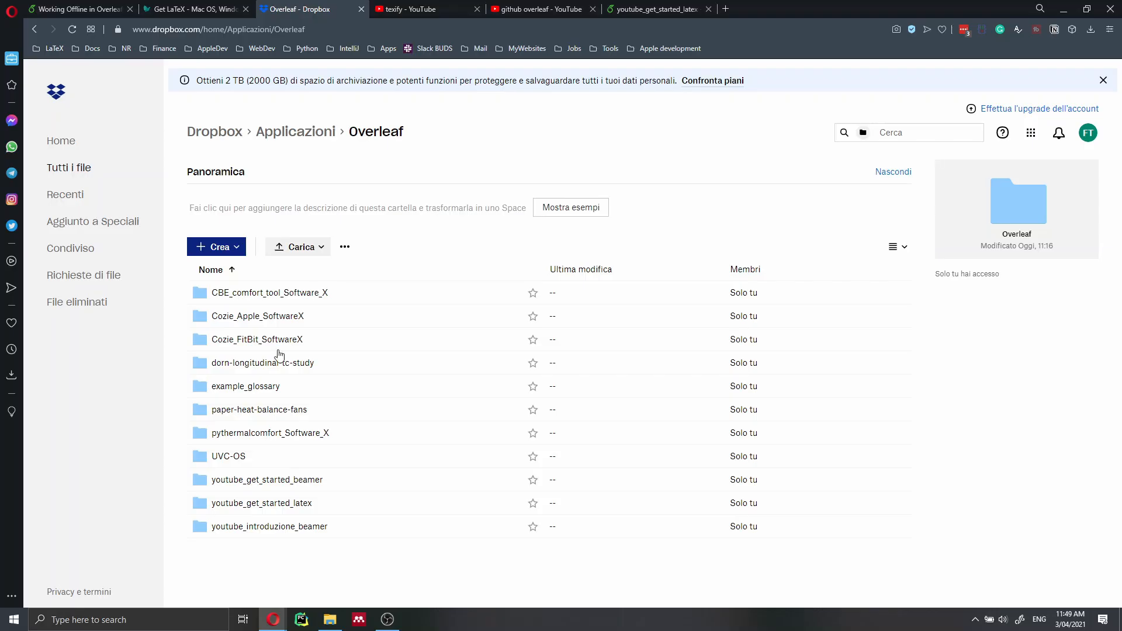
mouse_move(278, 535)
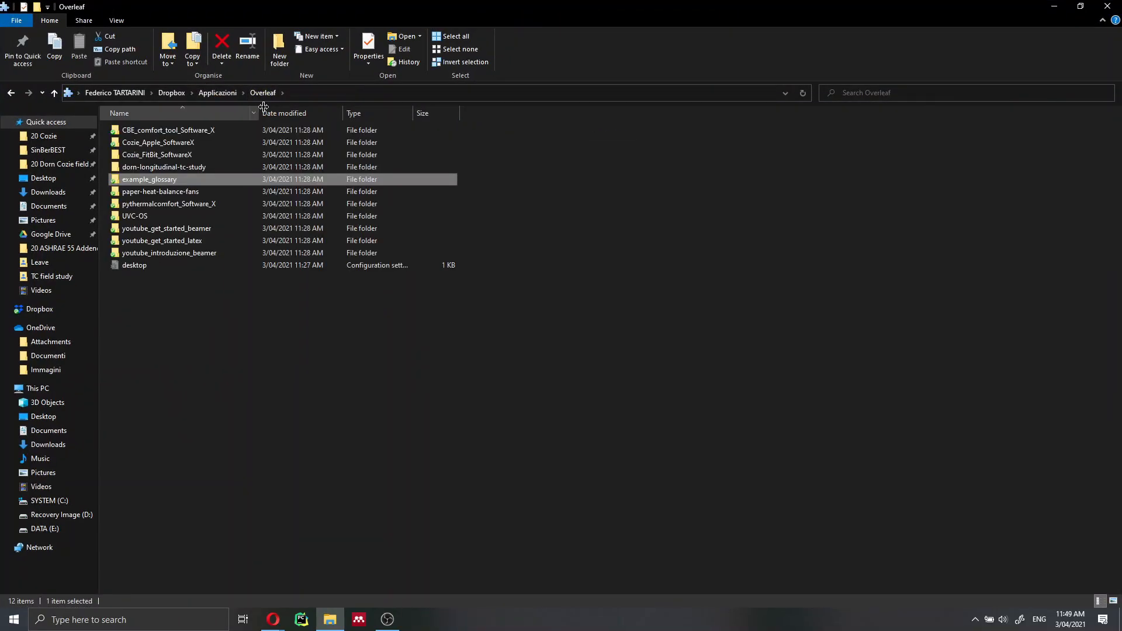
mouse_move(202, 258)
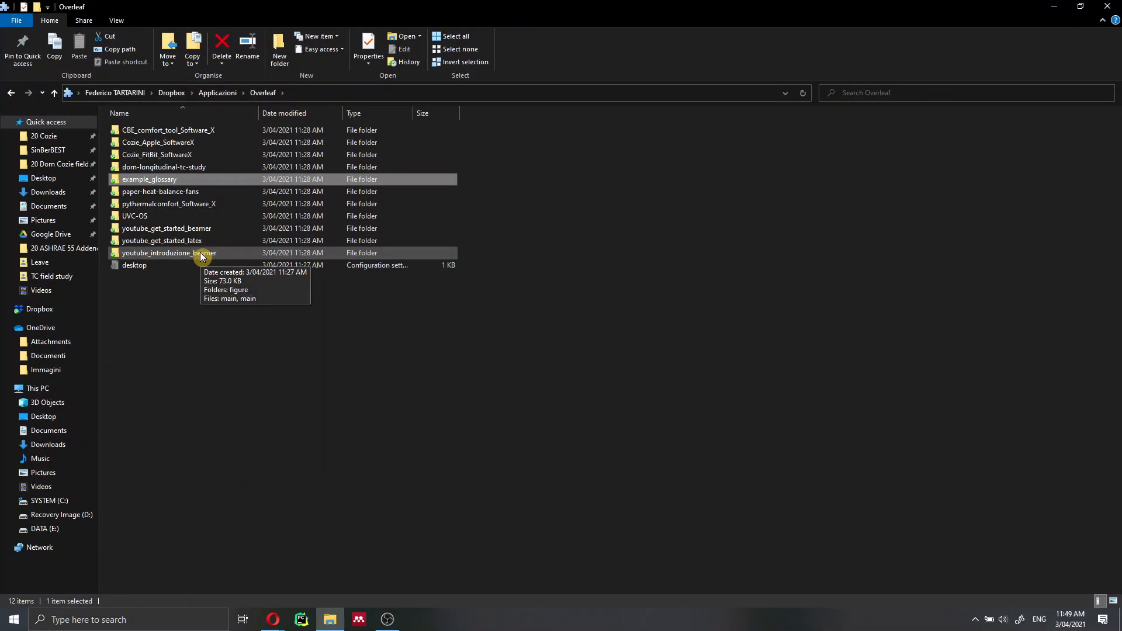
mouse_move(186, 229)
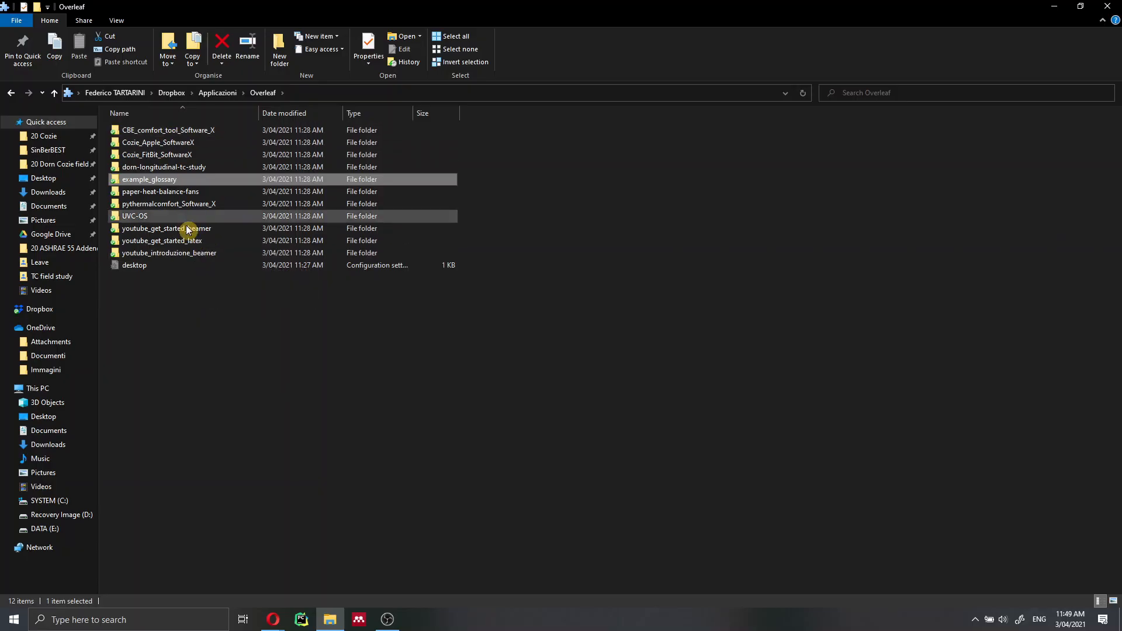
mouse_move(218, 206)
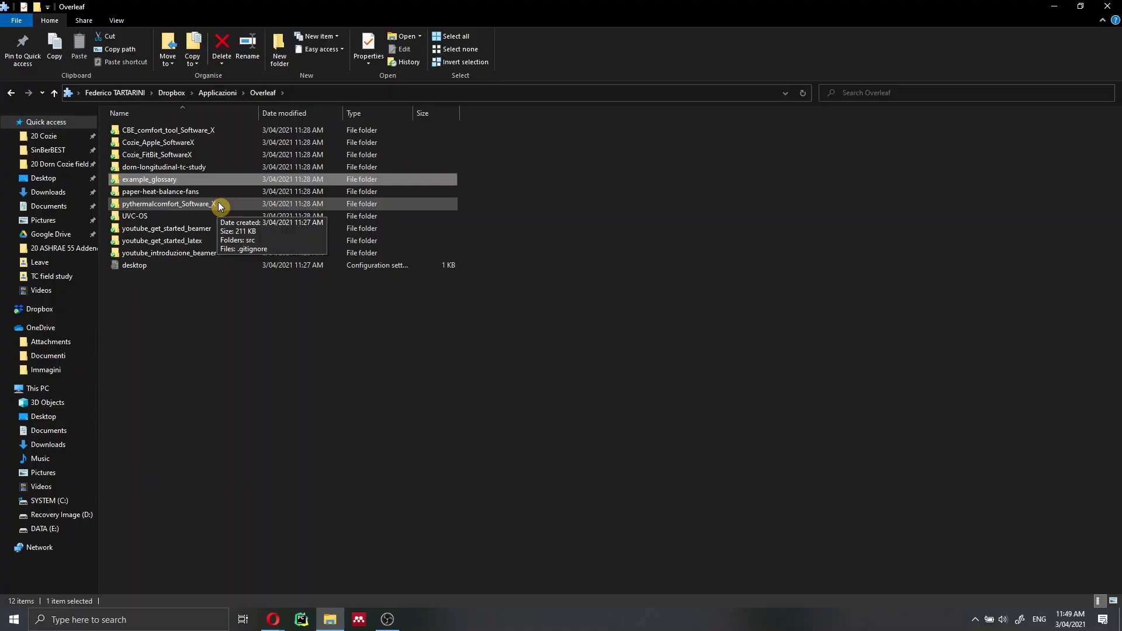
mouse_move(227, 210)
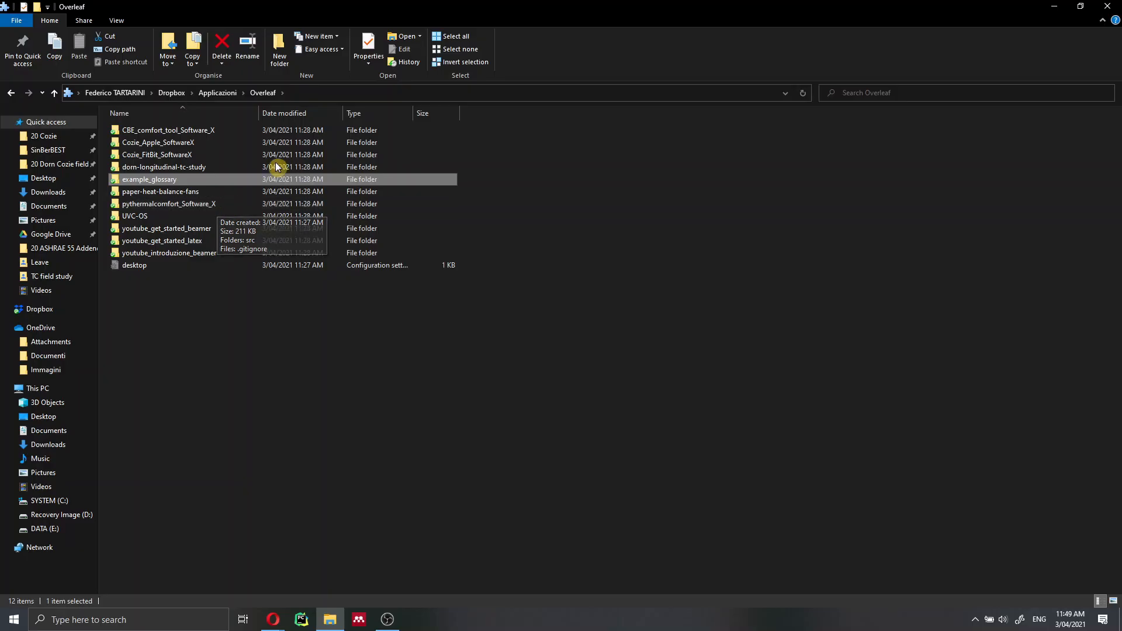
mouse_move(367, 13)
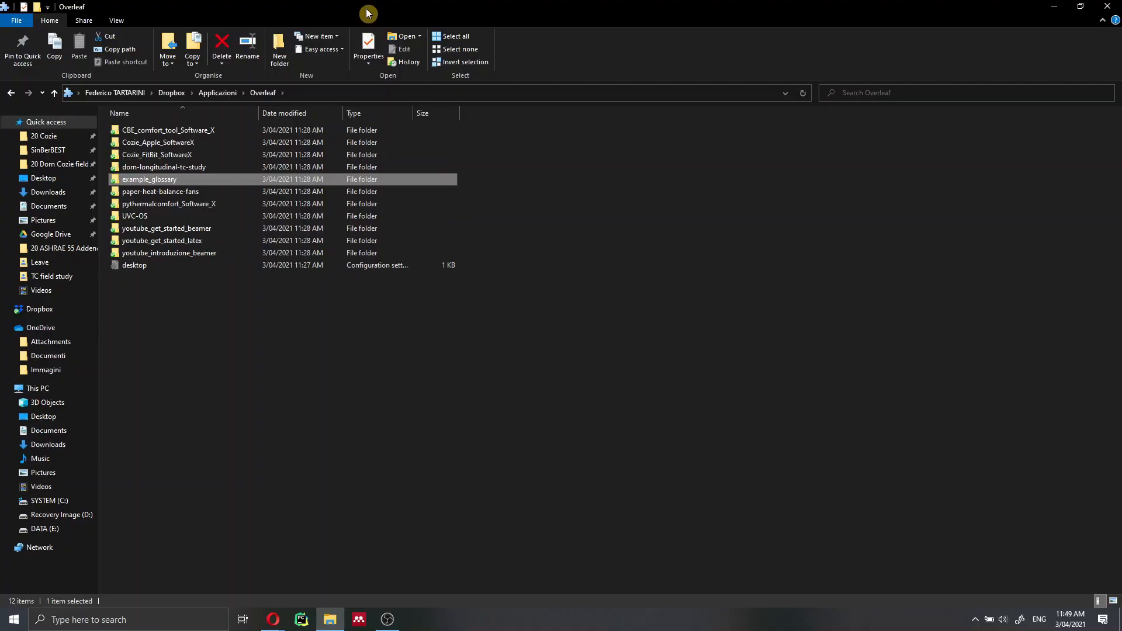
mouse_move(392, 12)
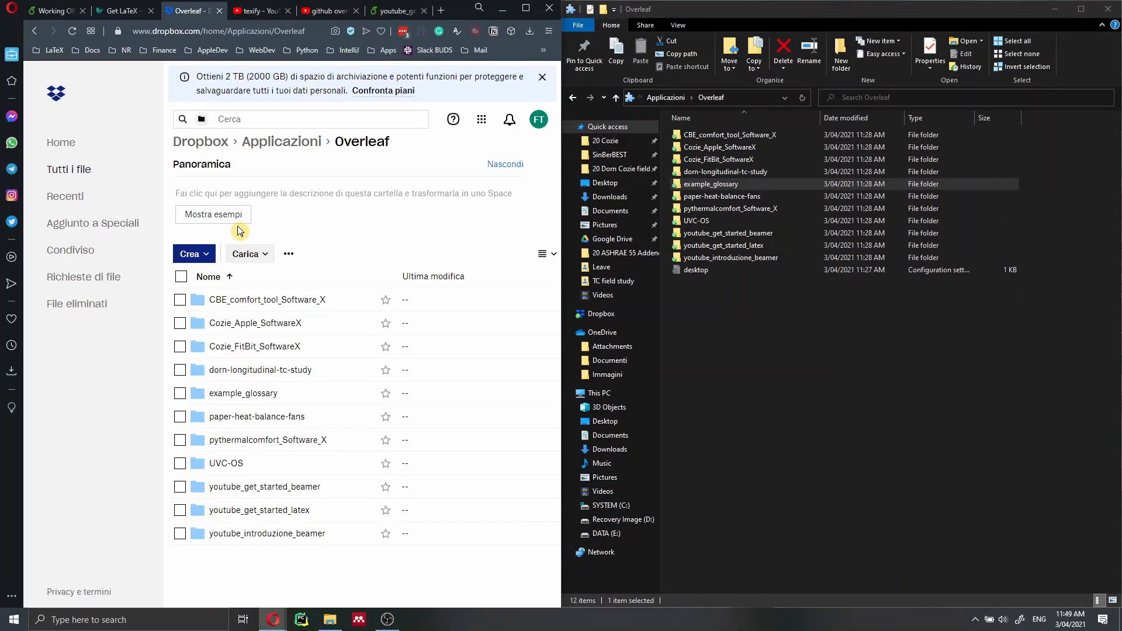
Bring up the youtube_get_started_latex Overleaf project beside the synced folder in File Explorer
left_click(723, 196)
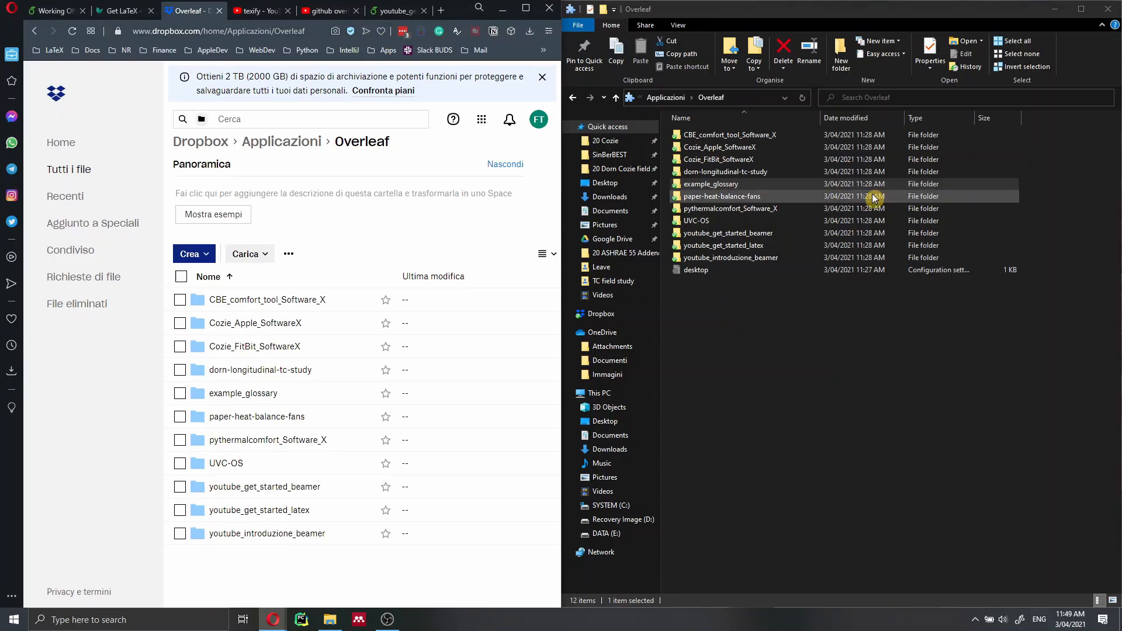
left_click(715, 184)
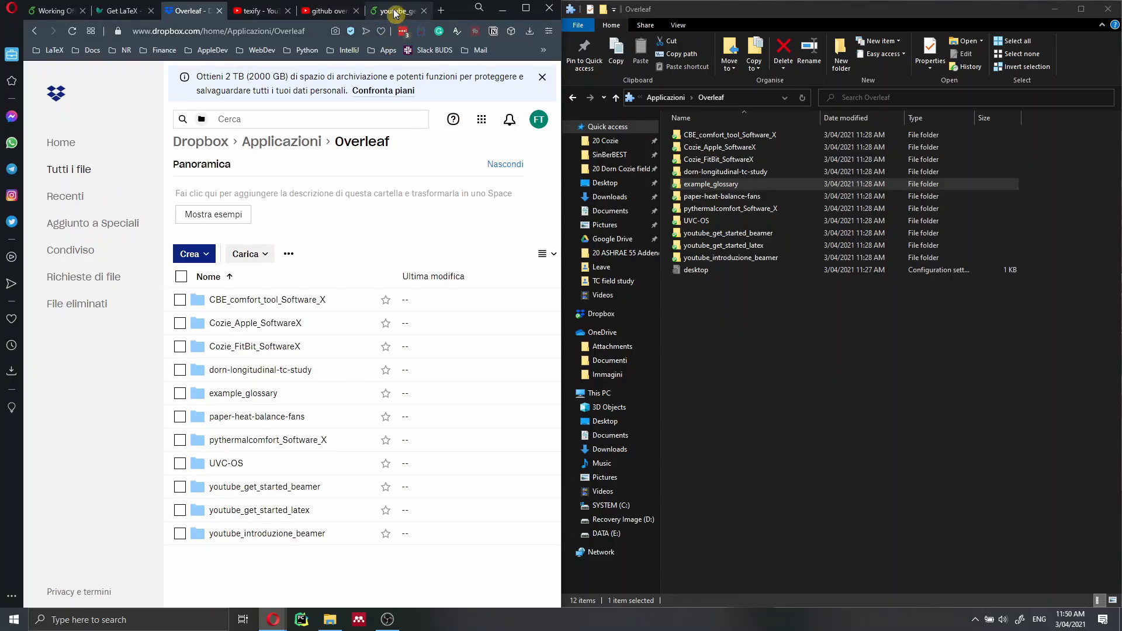
left_click(396, 11)
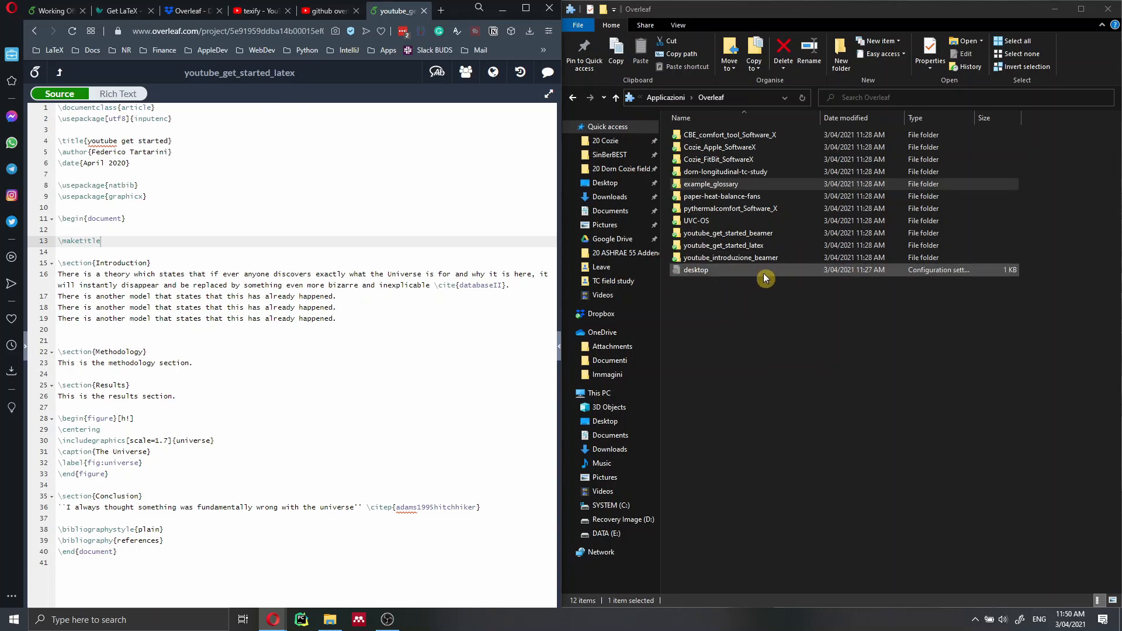
Open main.tex from the local youtube_get_started_latex folder in Notepad++ via Edit with Notepad++
left_click(723, 245)
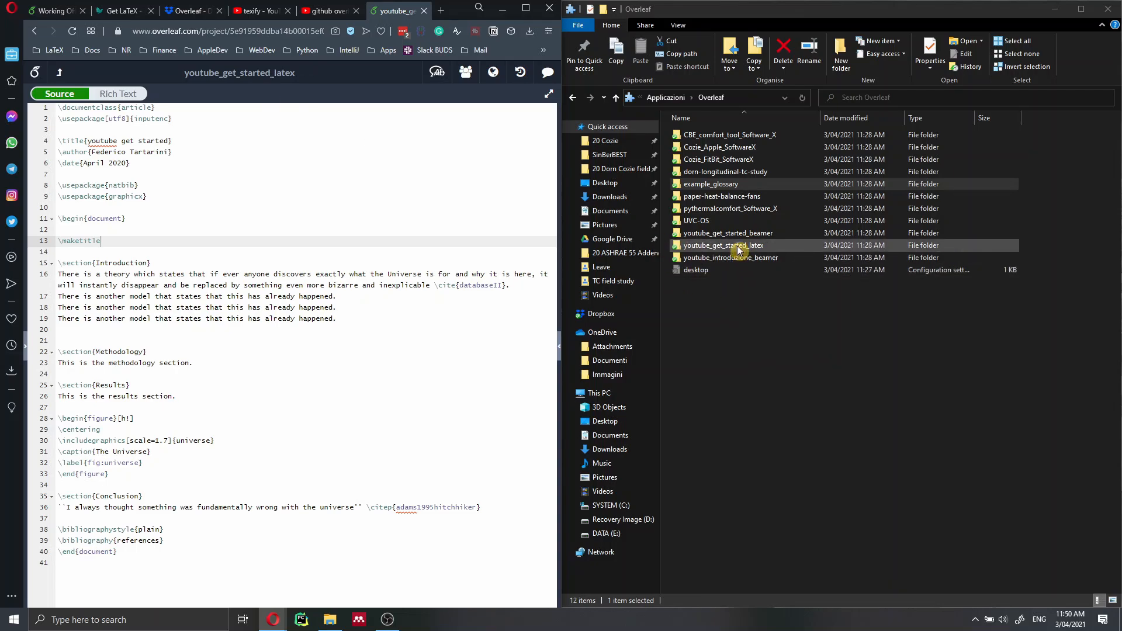
double_click(723, 244)
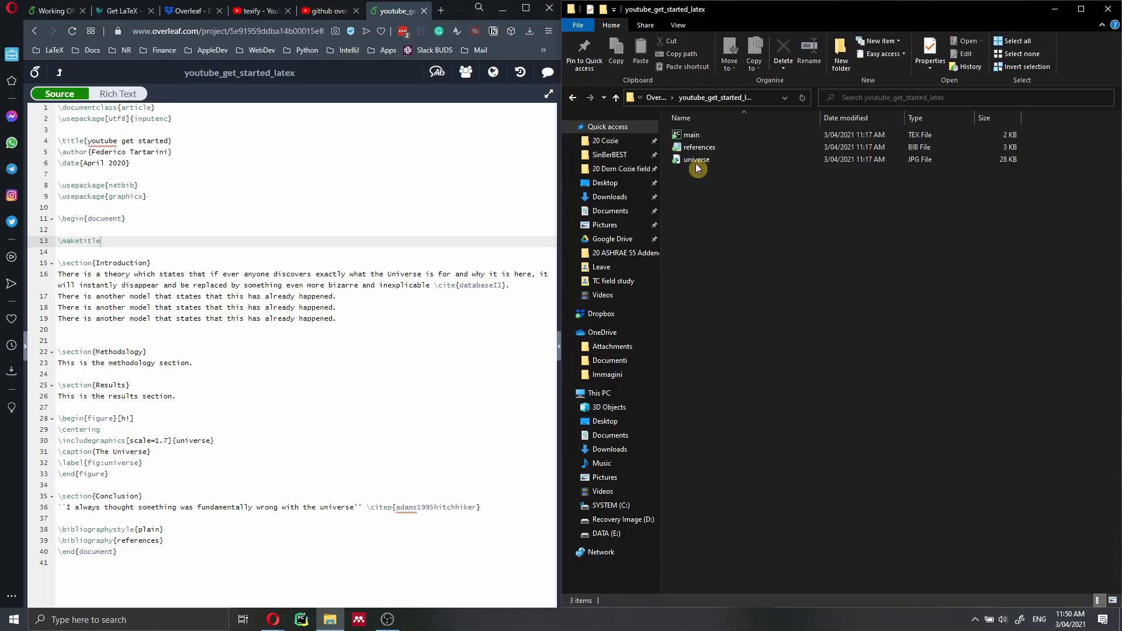
left_click(690, 135)
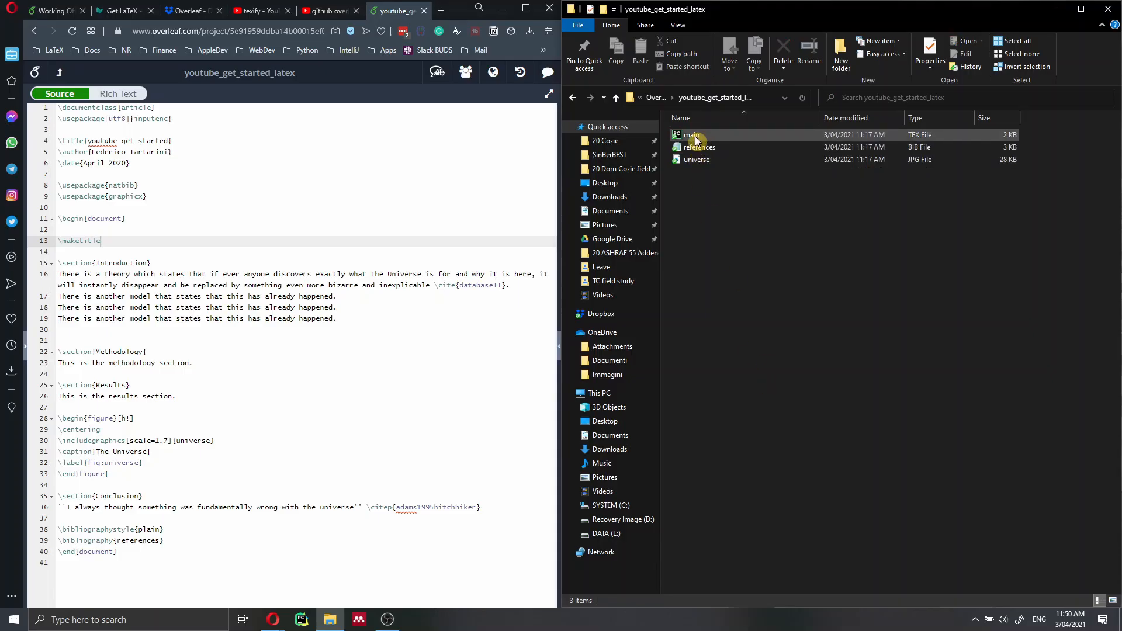
right_click(692, 135)
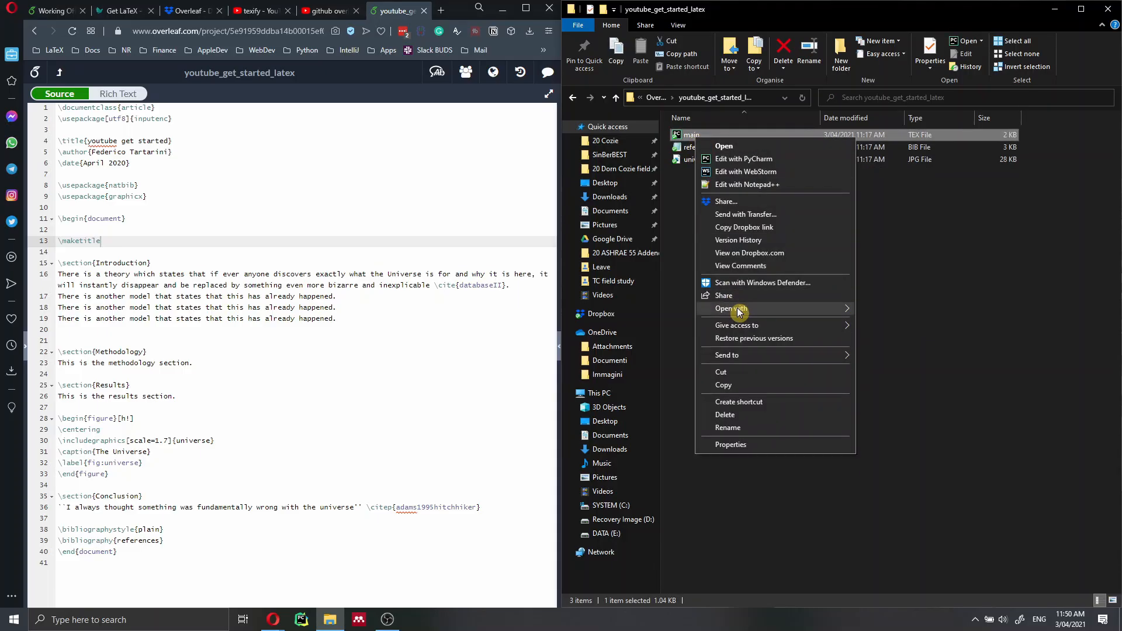
mouse_move(752, 190)
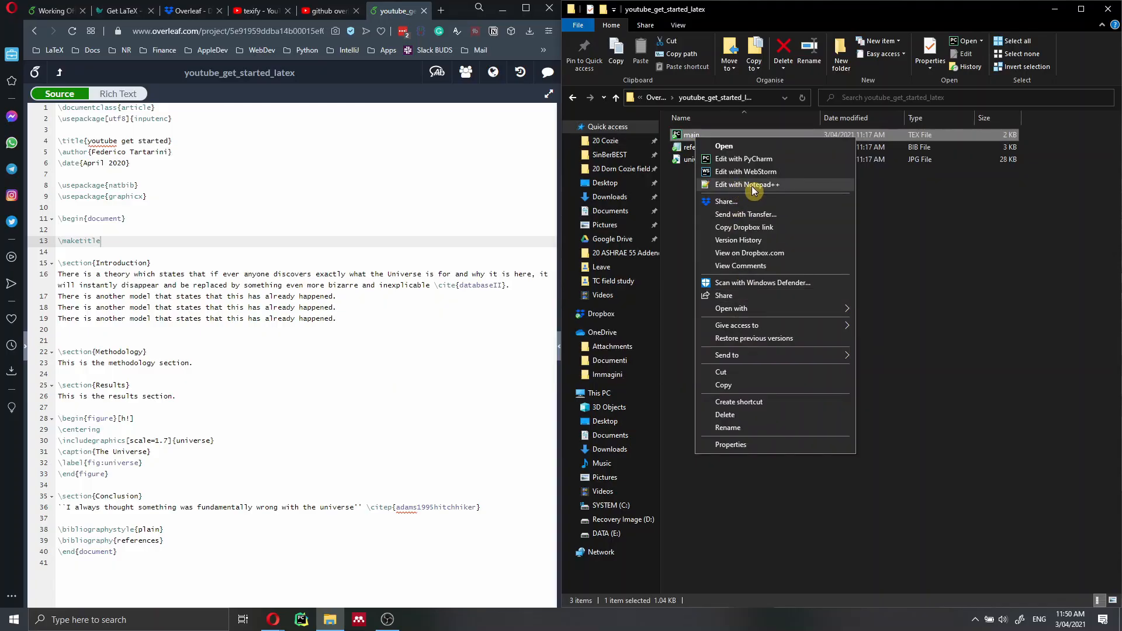
left_click(748, 185)
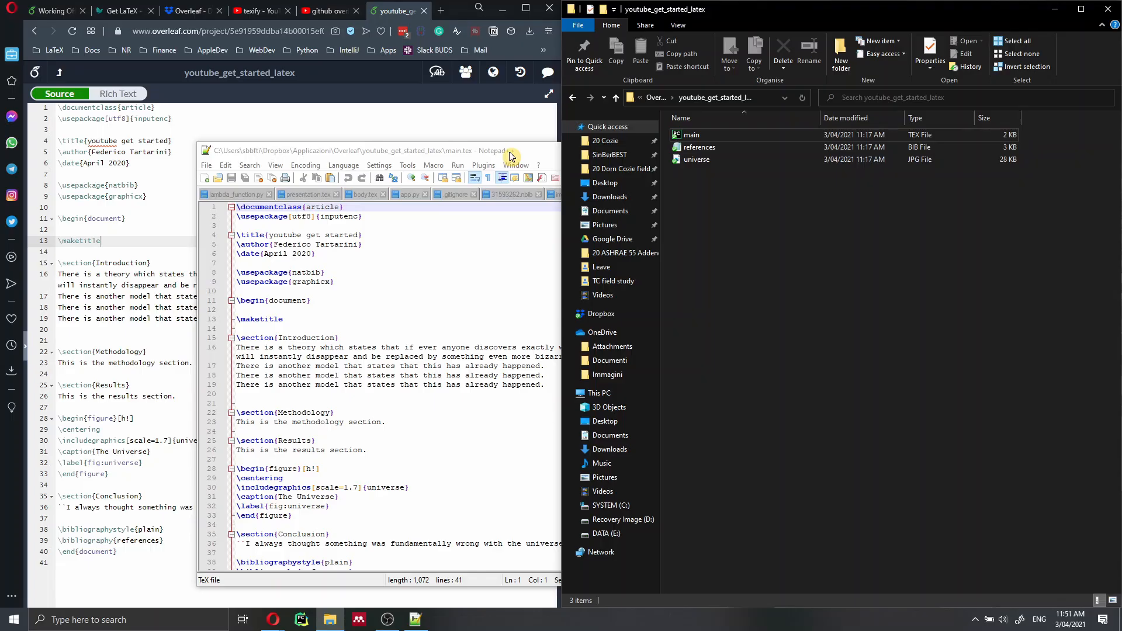
mouse_move(1041, 39)
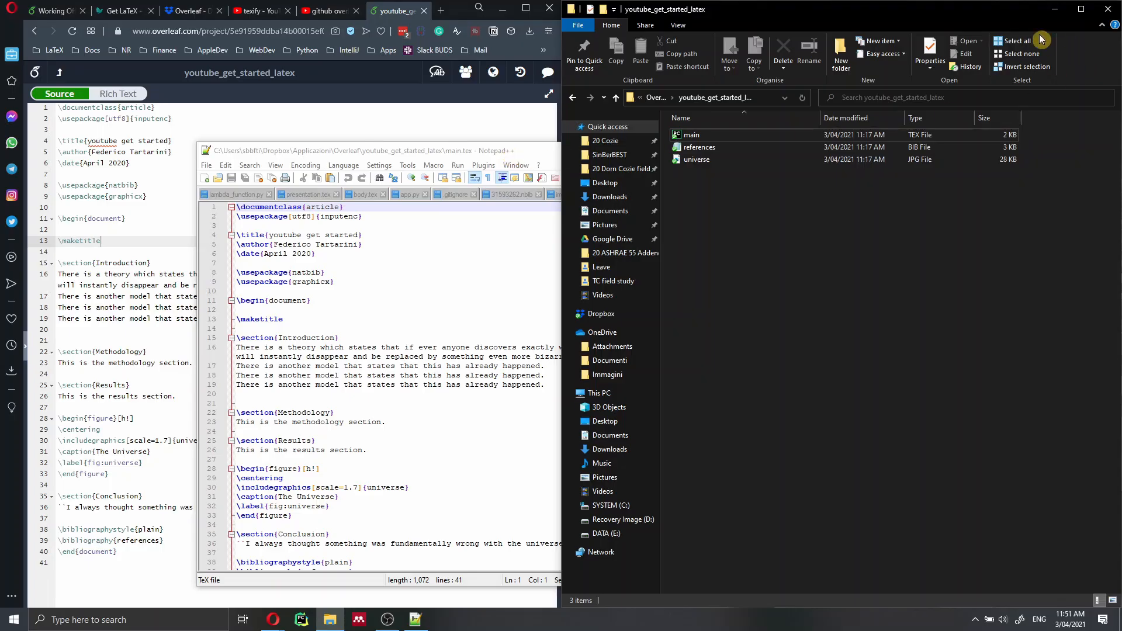
mouse_move(519, 155)
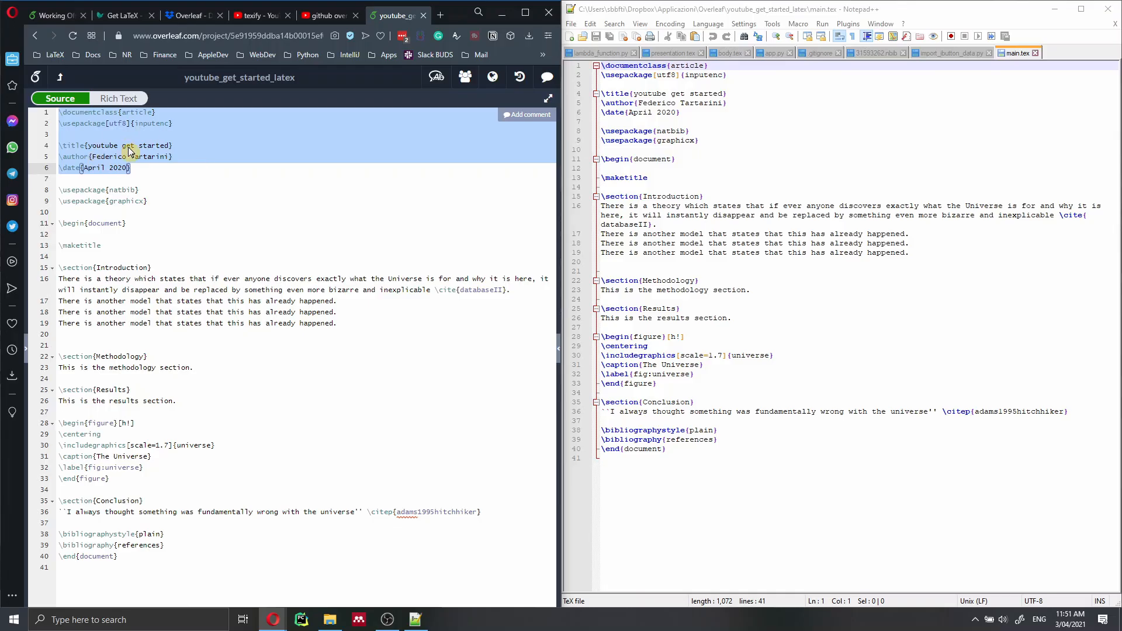
mouse_move(731, 174)
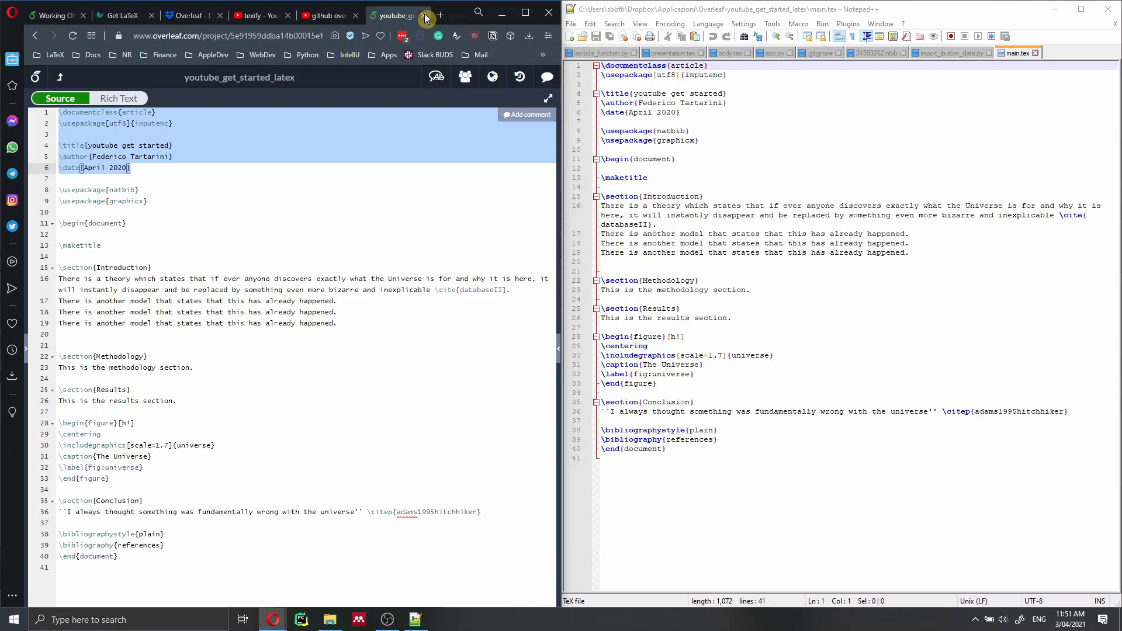
Close the Overleaf project tab and disconnect the computer from the Wi-Fi network
left_click(387, 15)
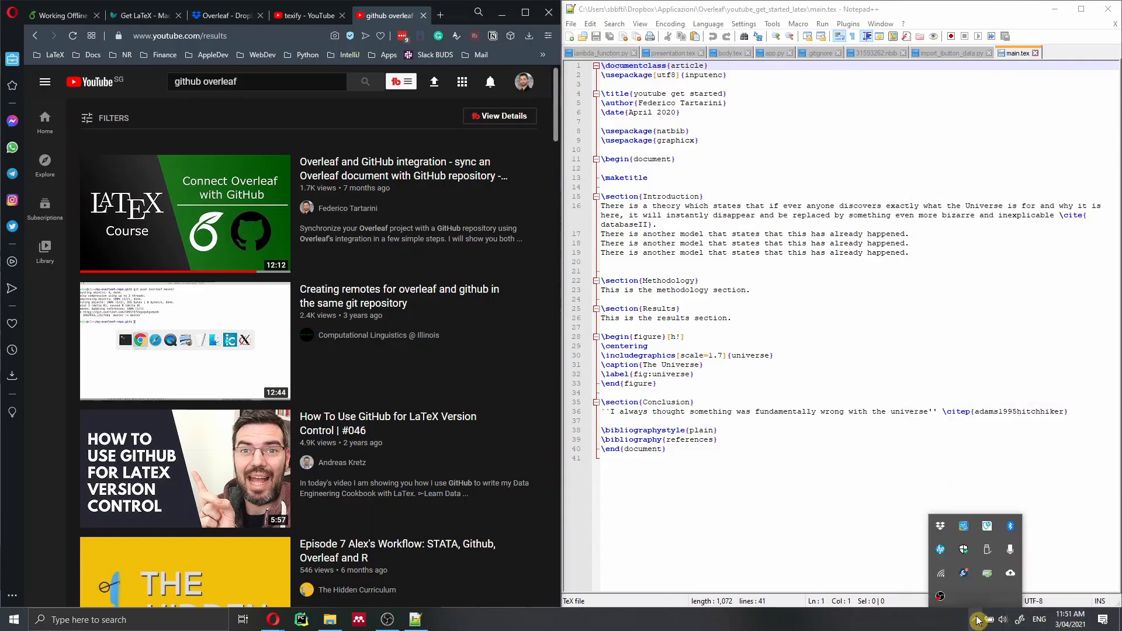
left_click(987, 620)
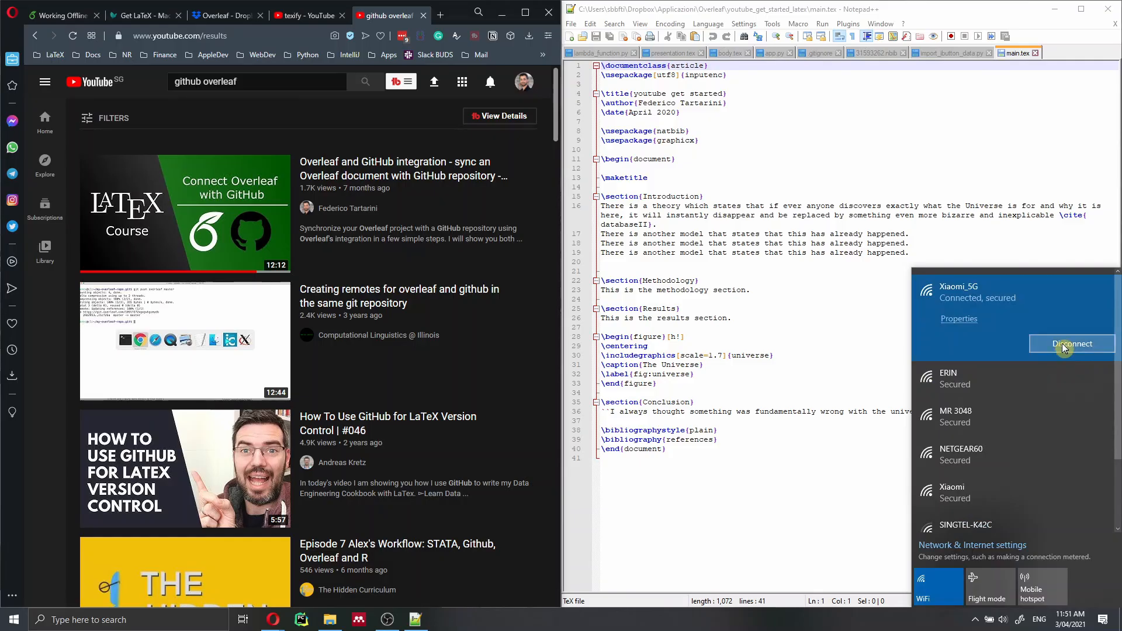
left_click(1072, 344)
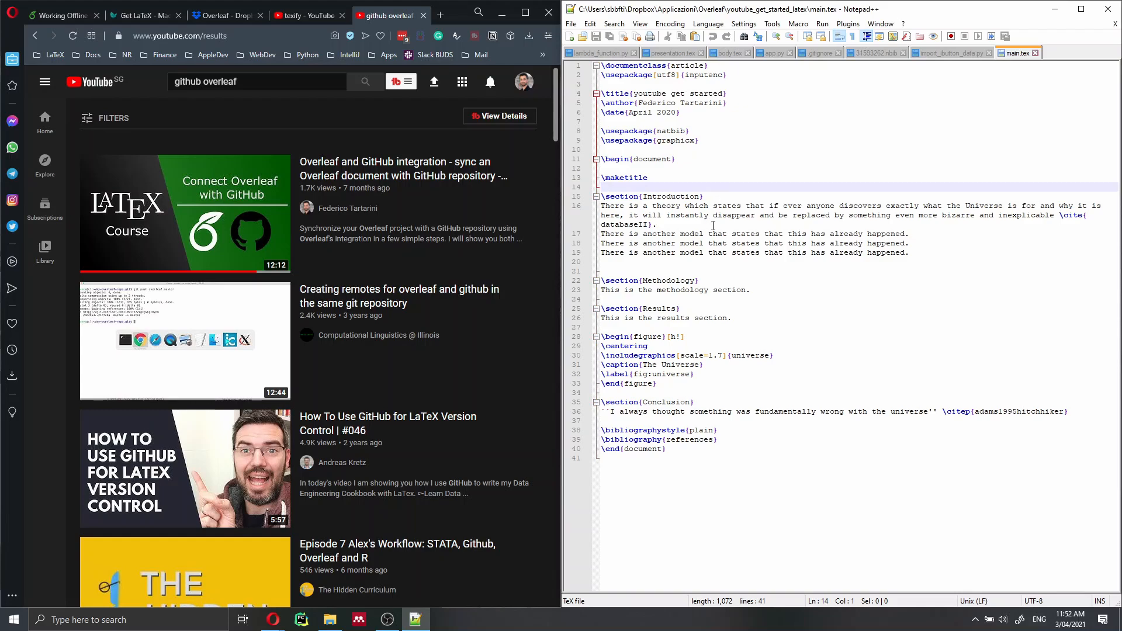
mouse_move(448, 181)
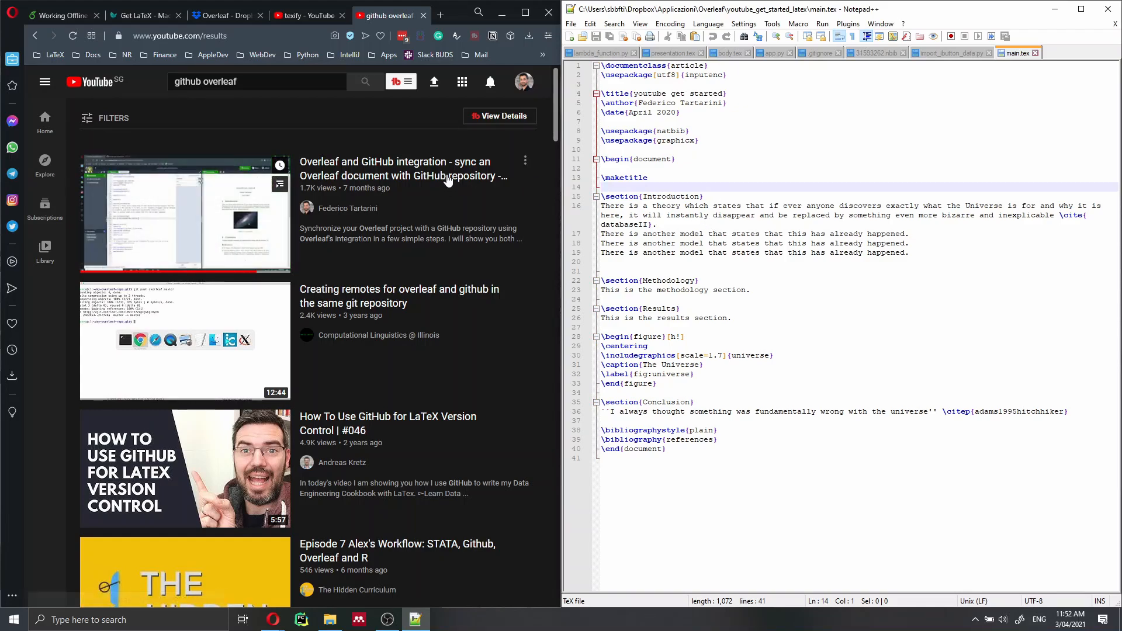
Confirm overleaf.com is unreachable offline and open a blank Speed Dial tab
left_click(441, 15)
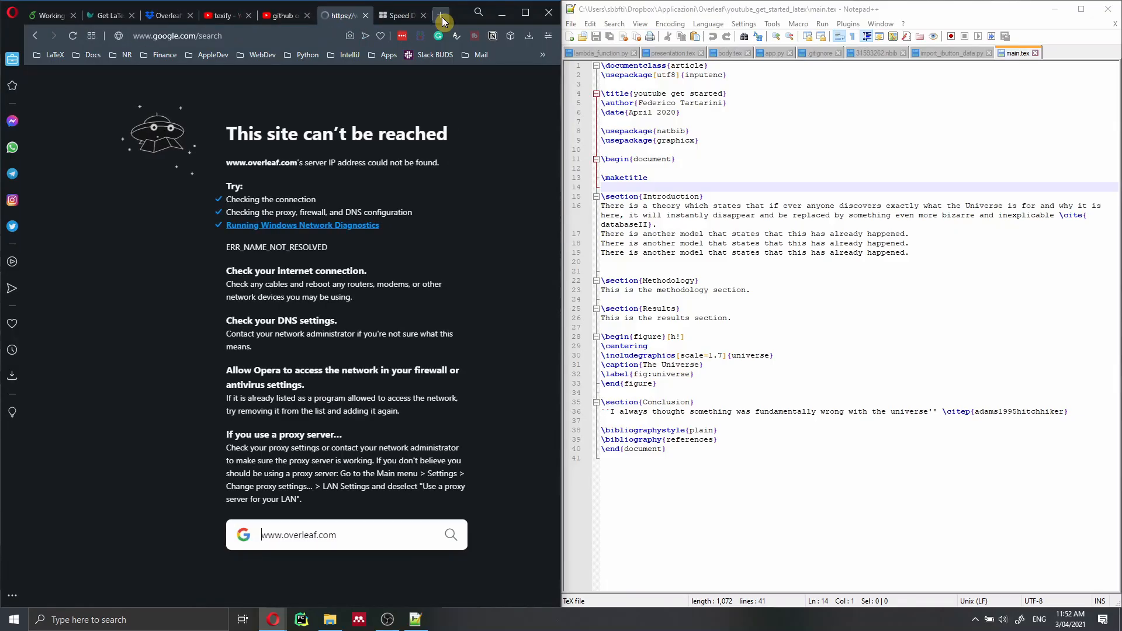
left_click(340, 16)
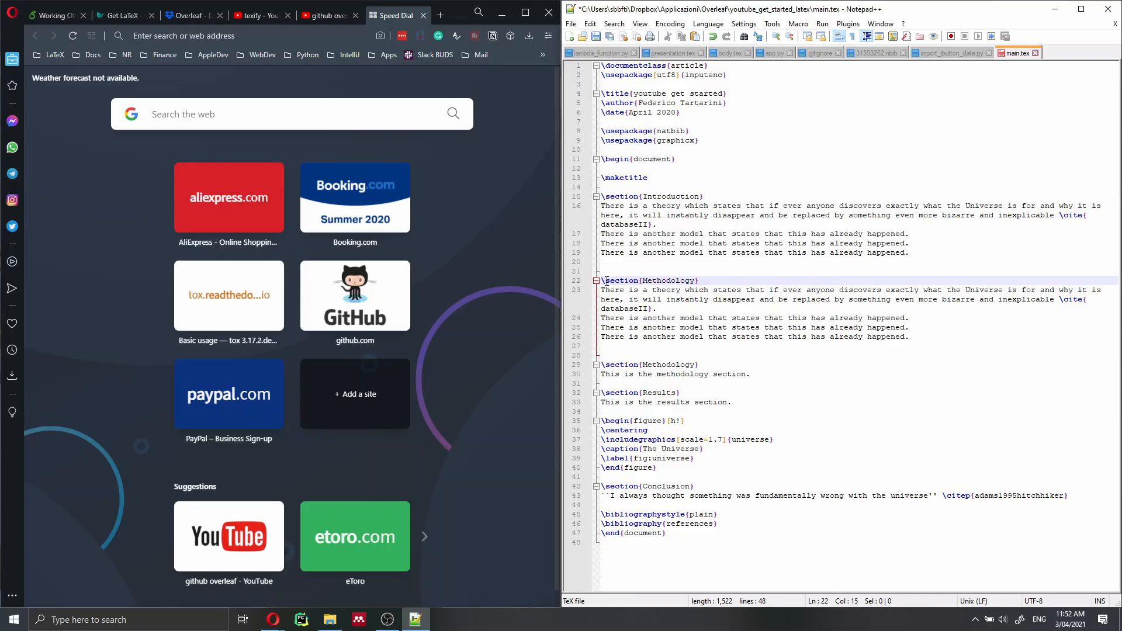
Make the new Methodology section read "This is our methodology." in main.tex
left_click(723, 280)
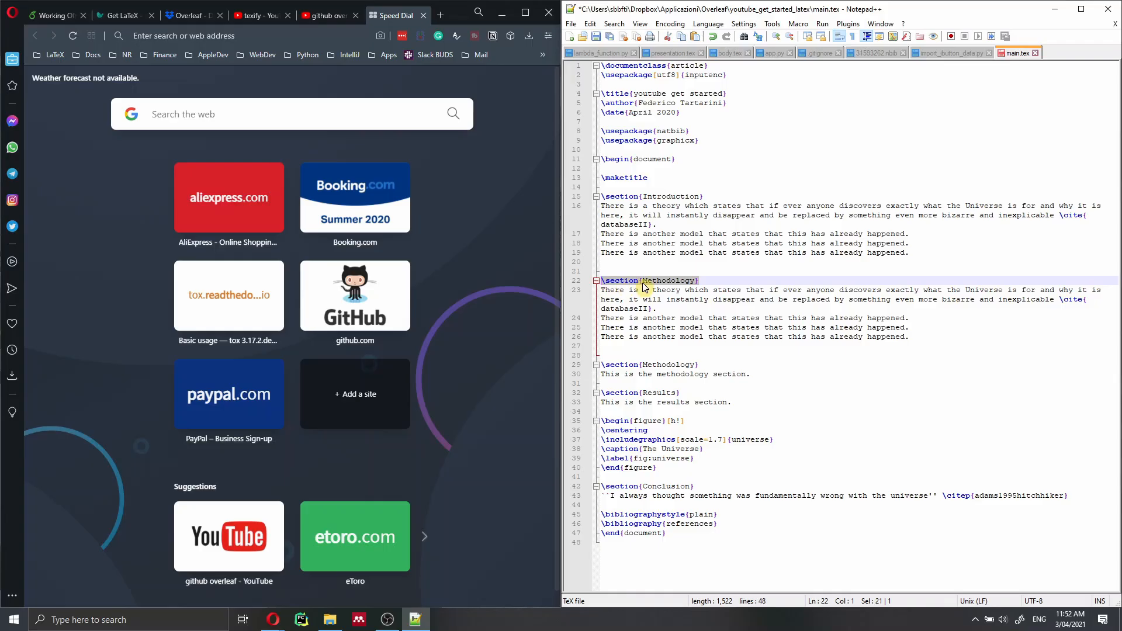
mouse_move(657, 283)
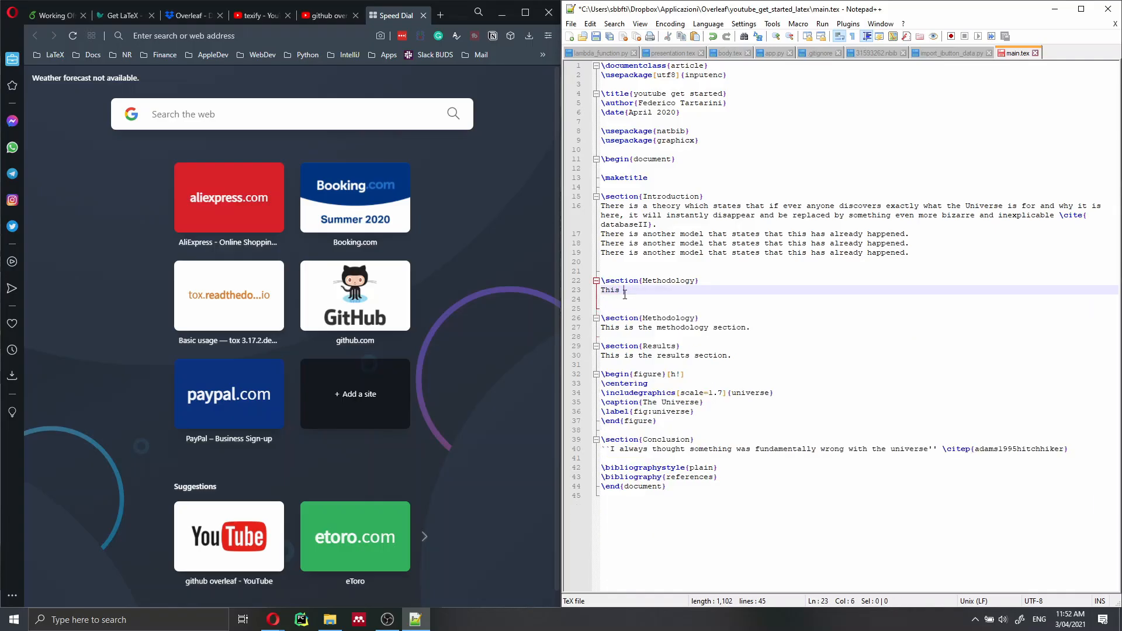
type("is our mag")
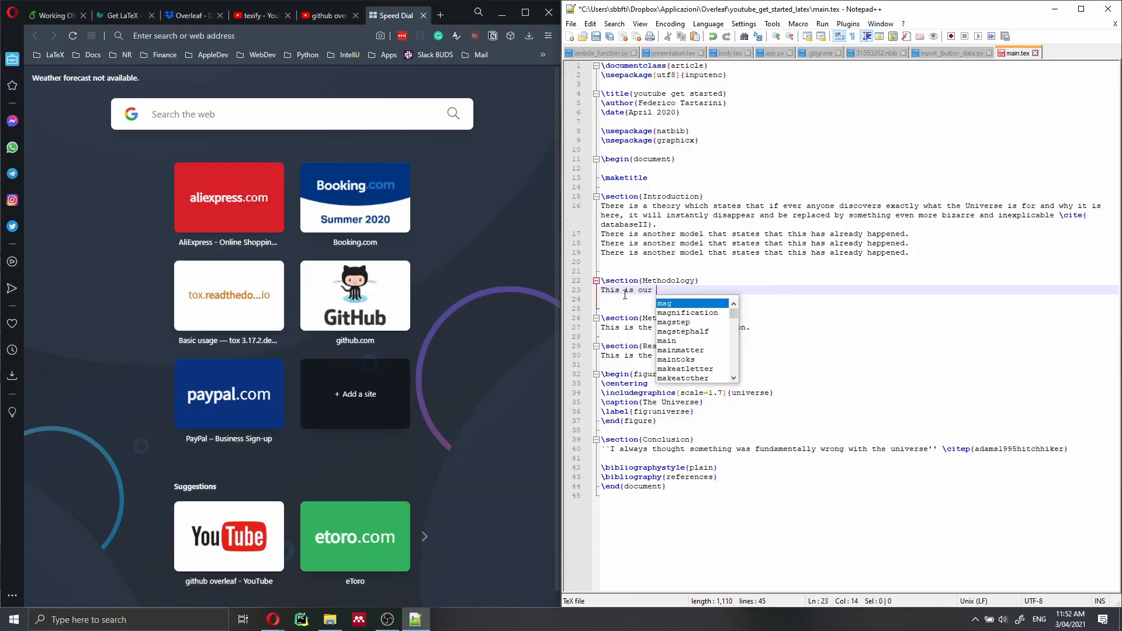
type("methodology")
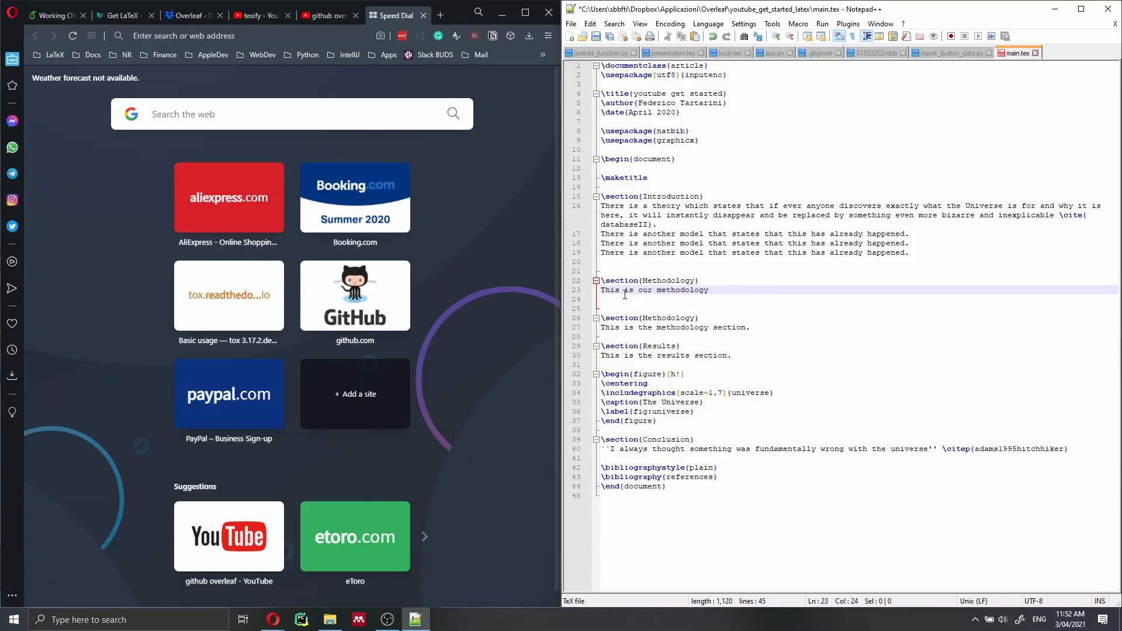
type(".")
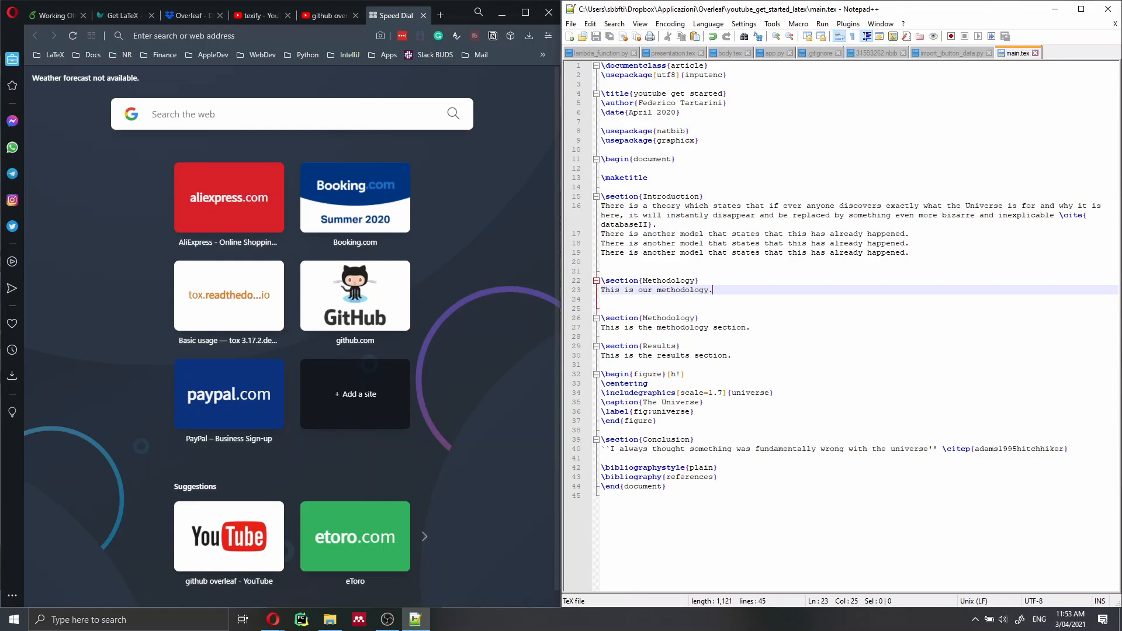
Check in File Explorer that the saved main file shows its updated modification time
left_click(330, 620)
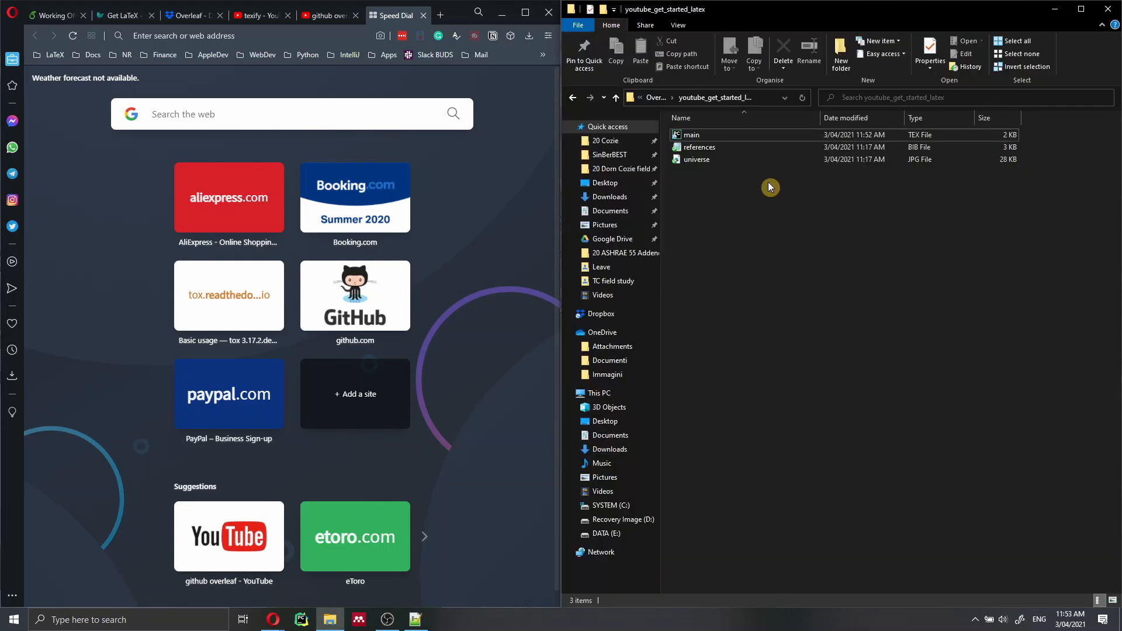
left_click(693, 136)
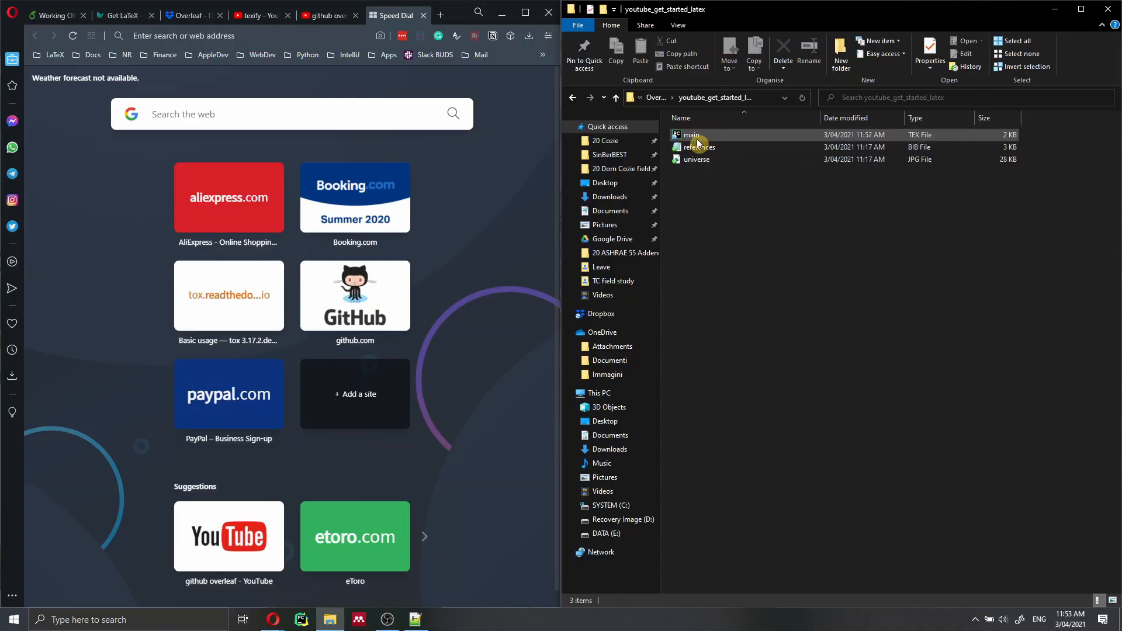
mouse_move(691, 136)
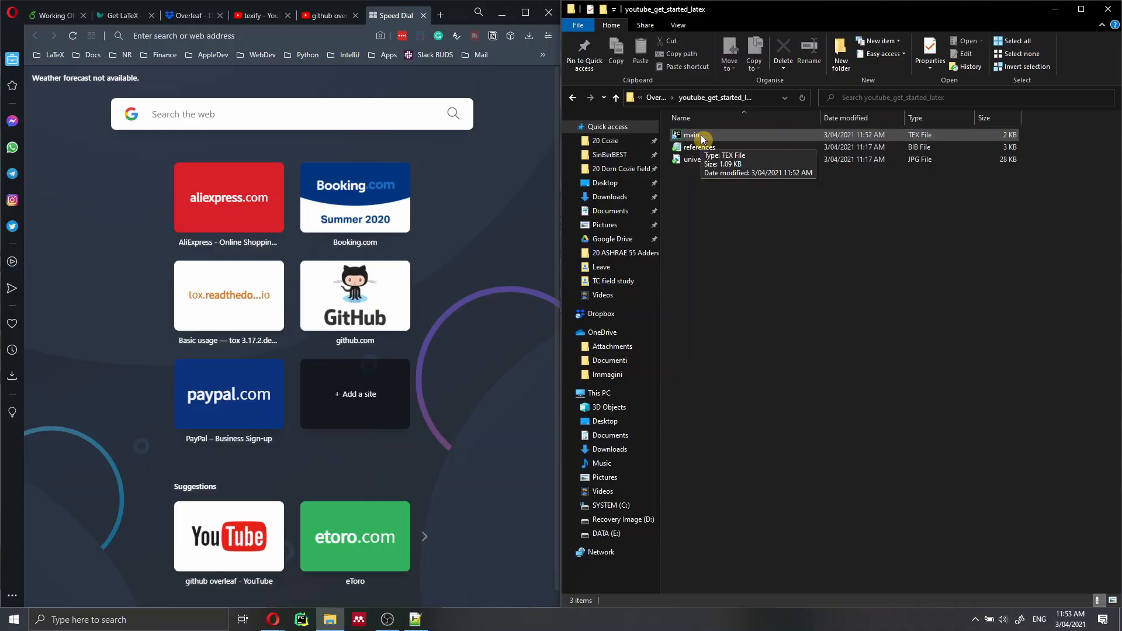
Turn Wi-Fi back on from the taskbar network flyout so wireless networks reappear
left_click(976, 619)
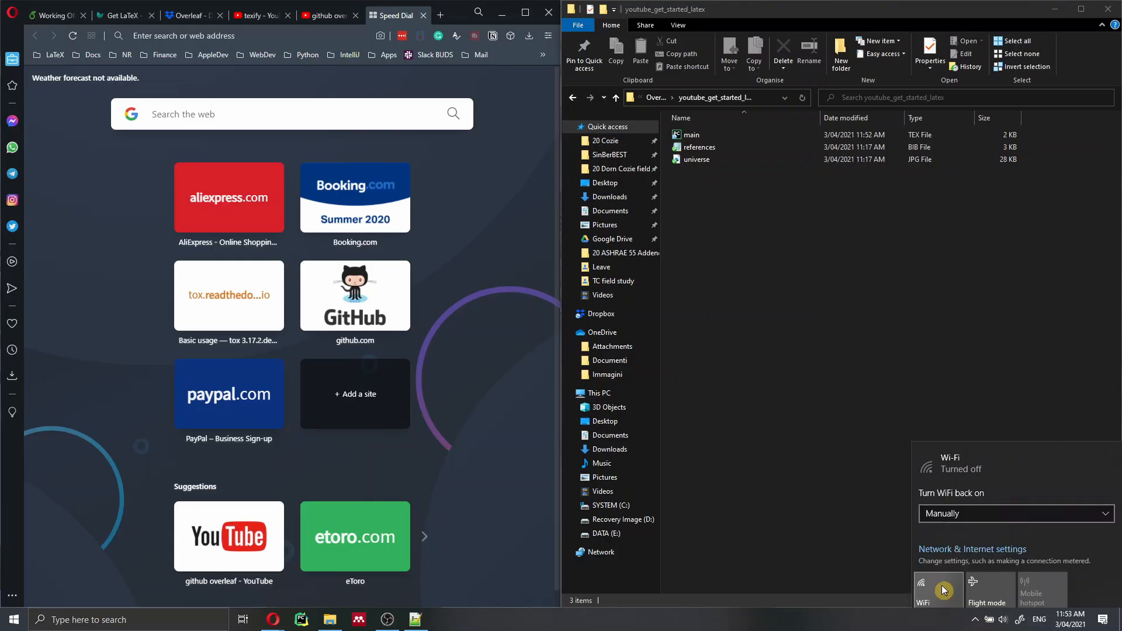
left_click(924, 587)
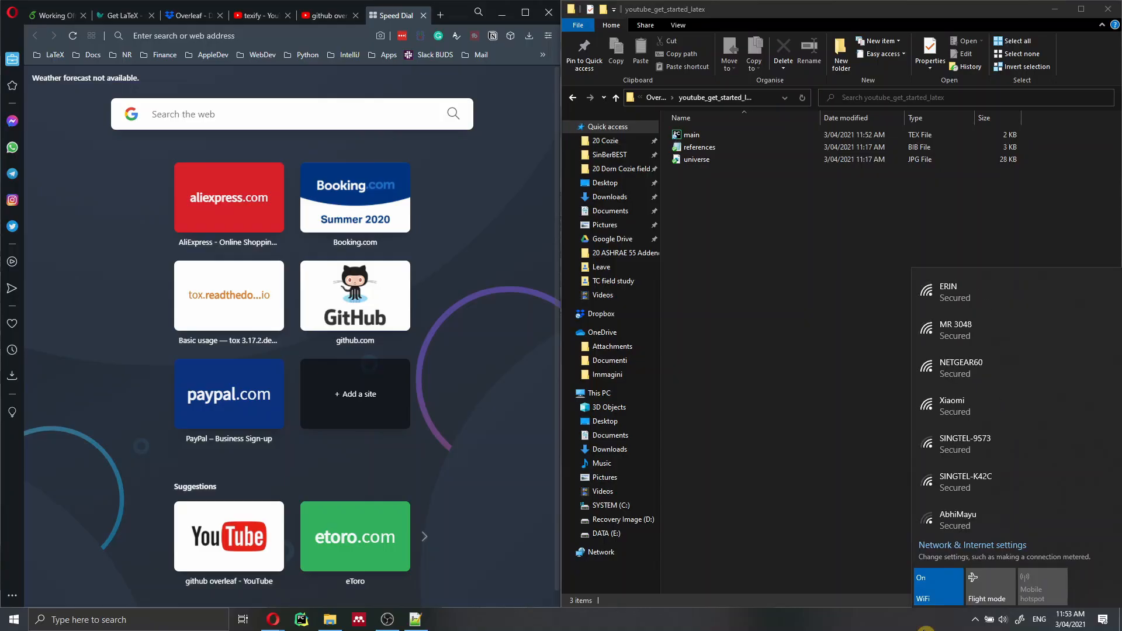
left_click(571, 97)
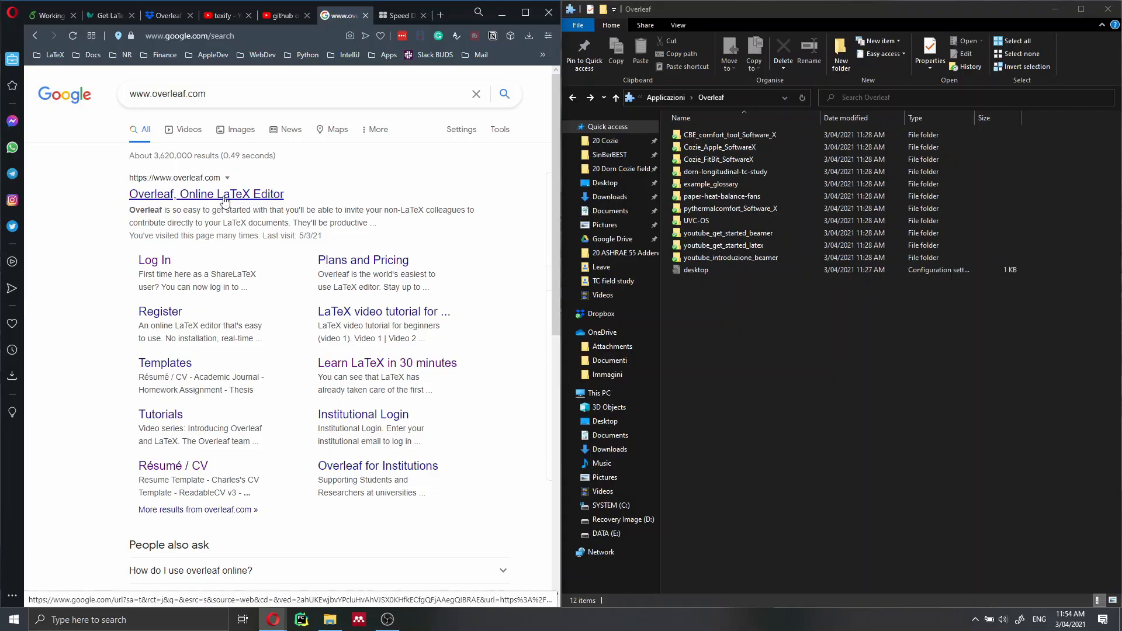
Go to the Overleaf site from Google and open the youtube_get_started_latex project
left_click(206, 194)
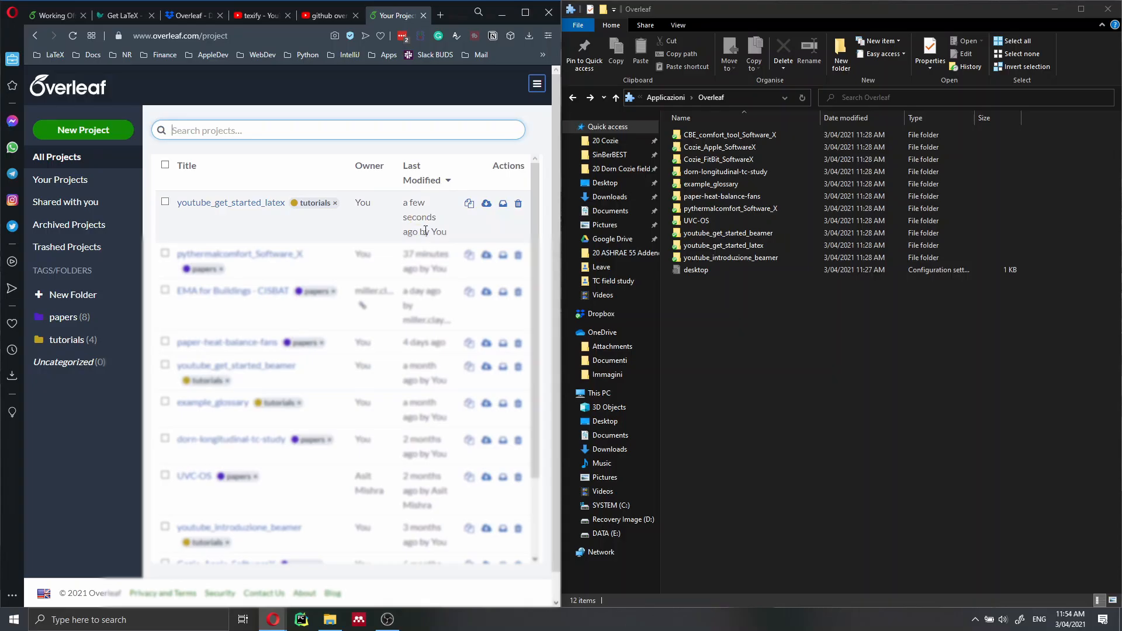
left_click(231, 202)
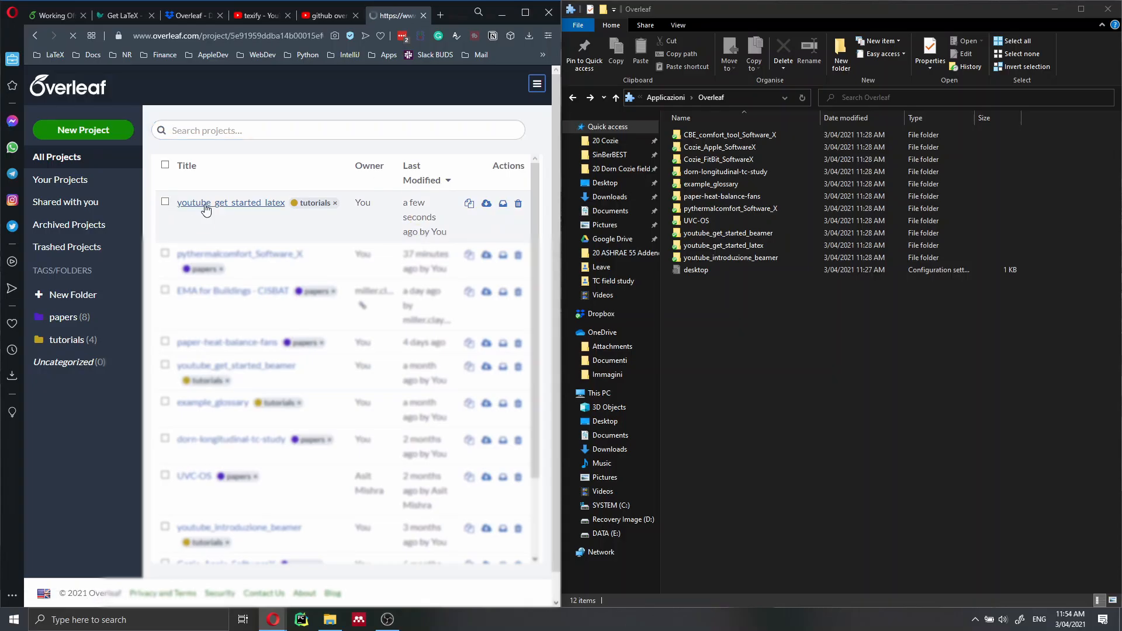
Review the offline-added Methodology section in main.tex and as section 2 in the PDF
left_click(231, 202)
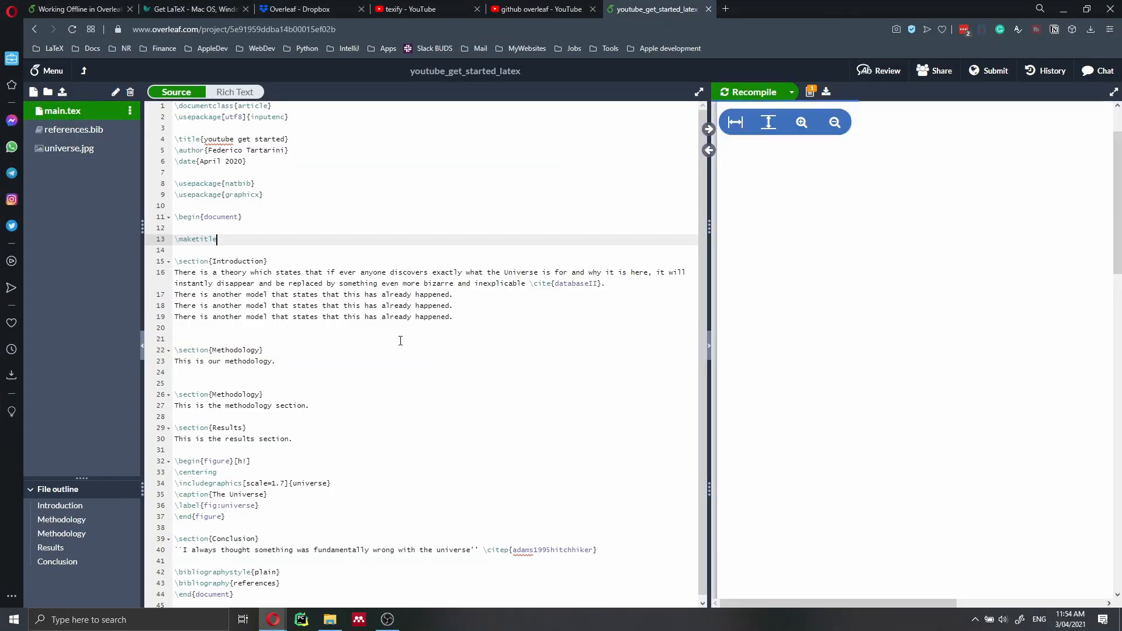
left_click(753, 91)
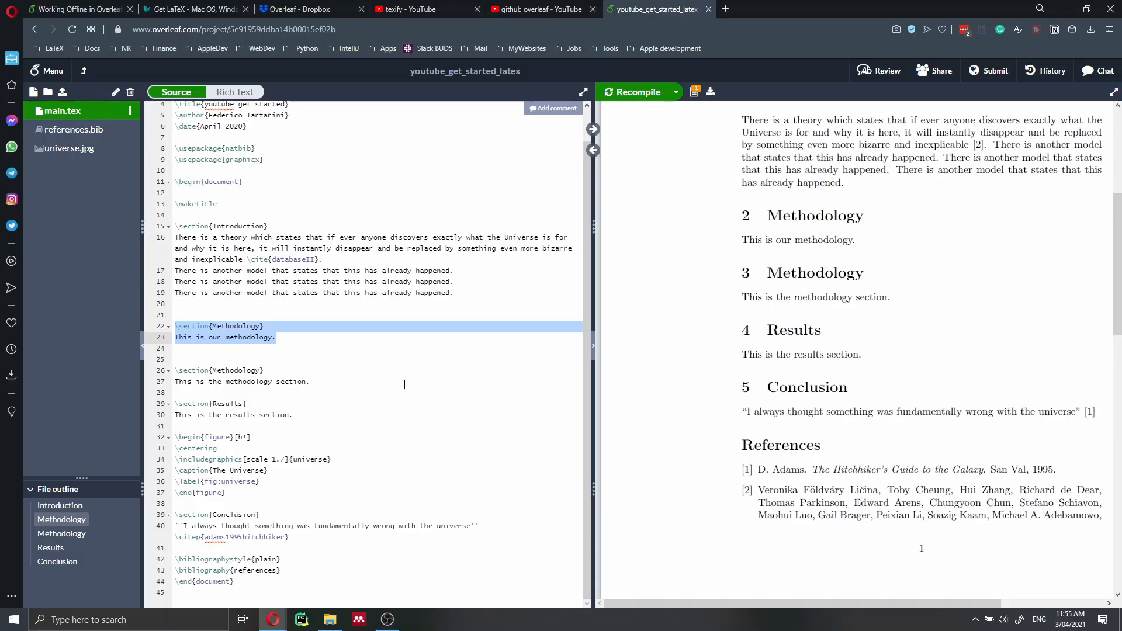
mouse_move(592, 428)
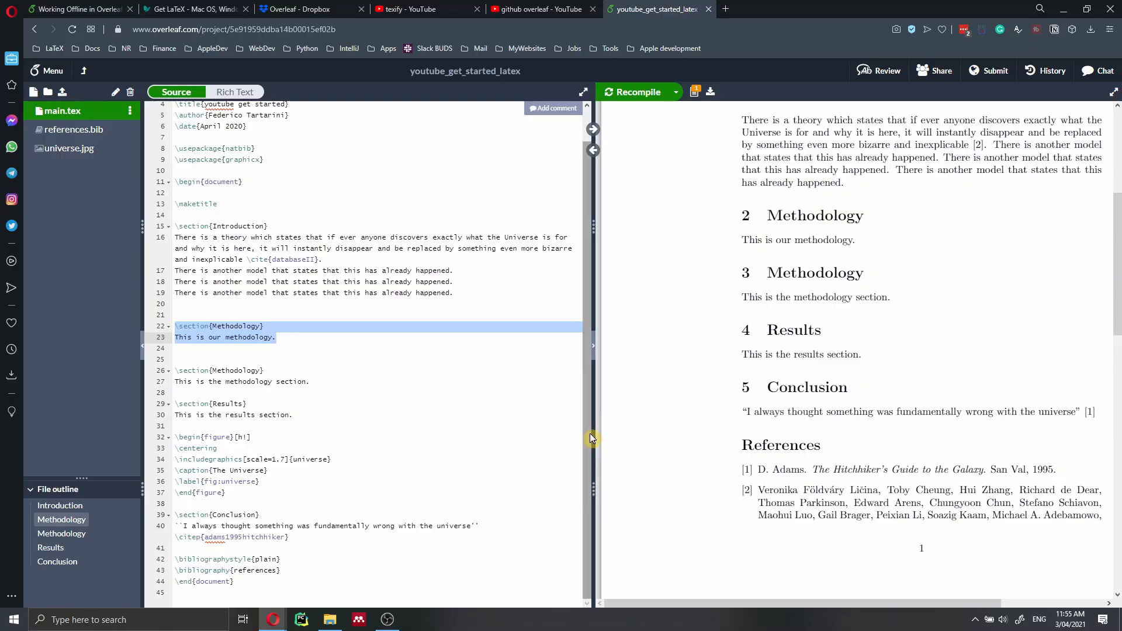
left_click(193, 8)
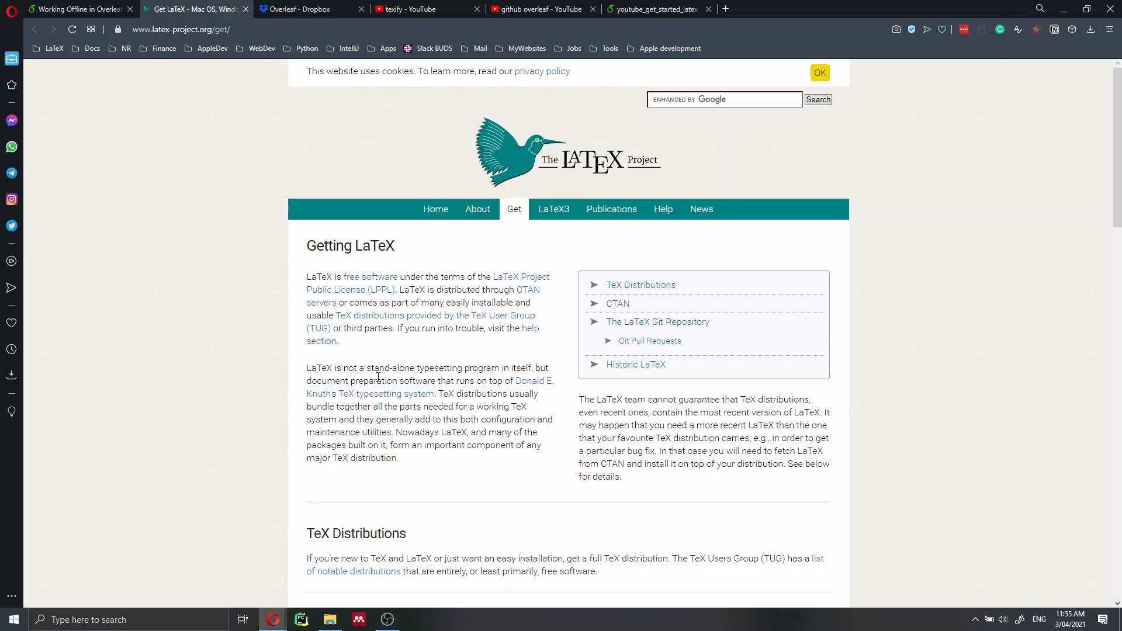
mouse_move(427, 339)
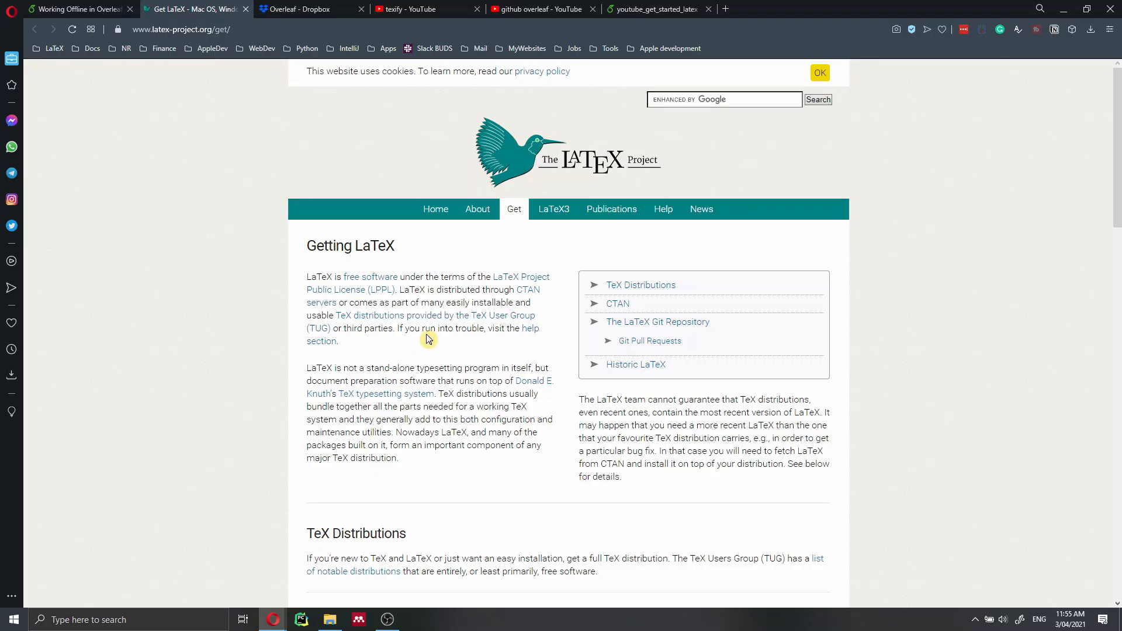
mouse_move(428, 343)
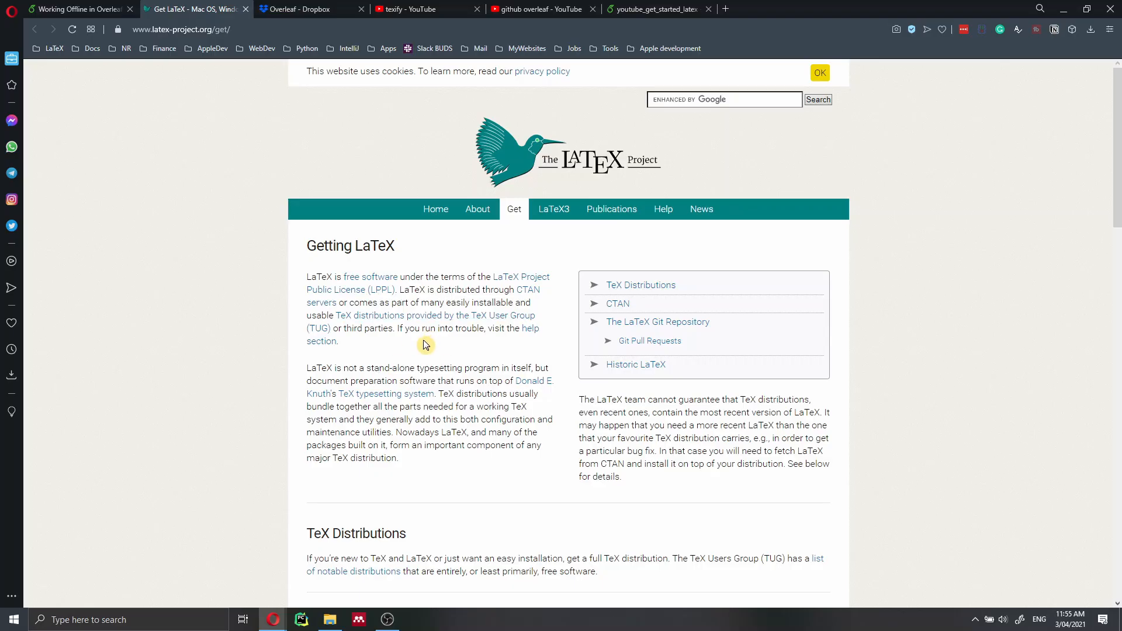
mouse_move(424, 349)
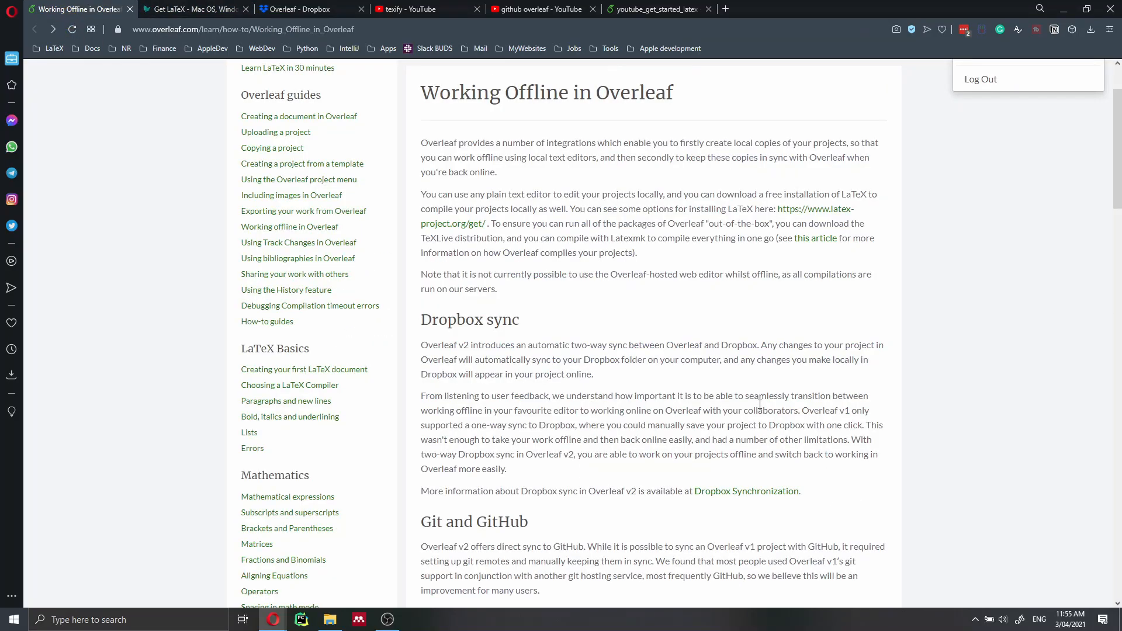
Follow the Dropbox Synchronization link from the Working Offline help article
scroll("down", 3)
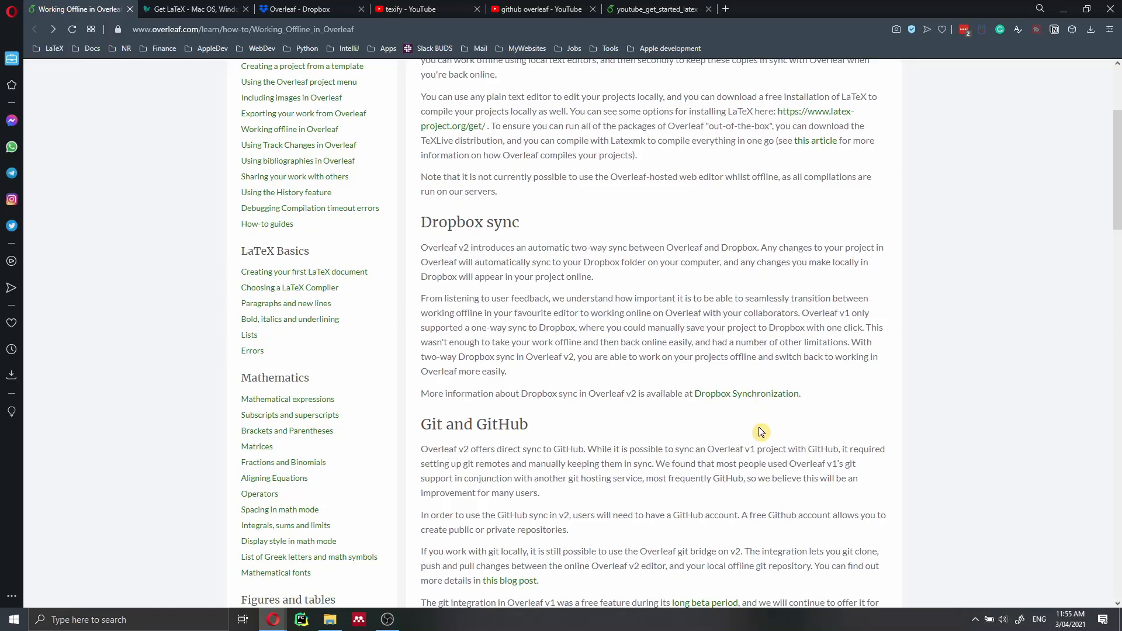
left_click(747, 393)
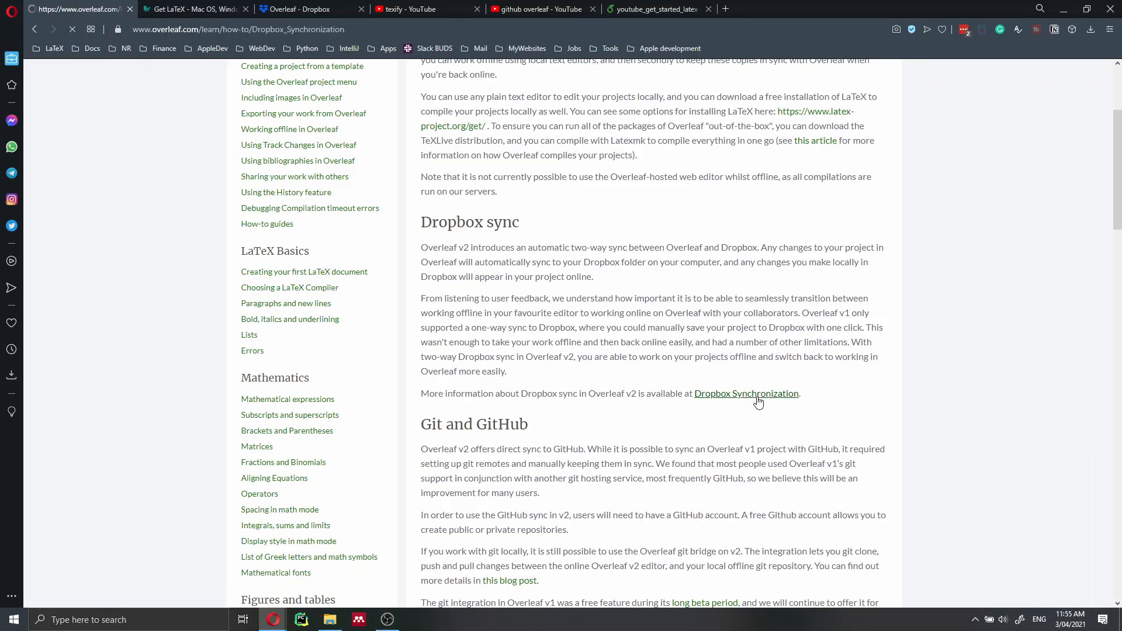
left_click(746, 392)
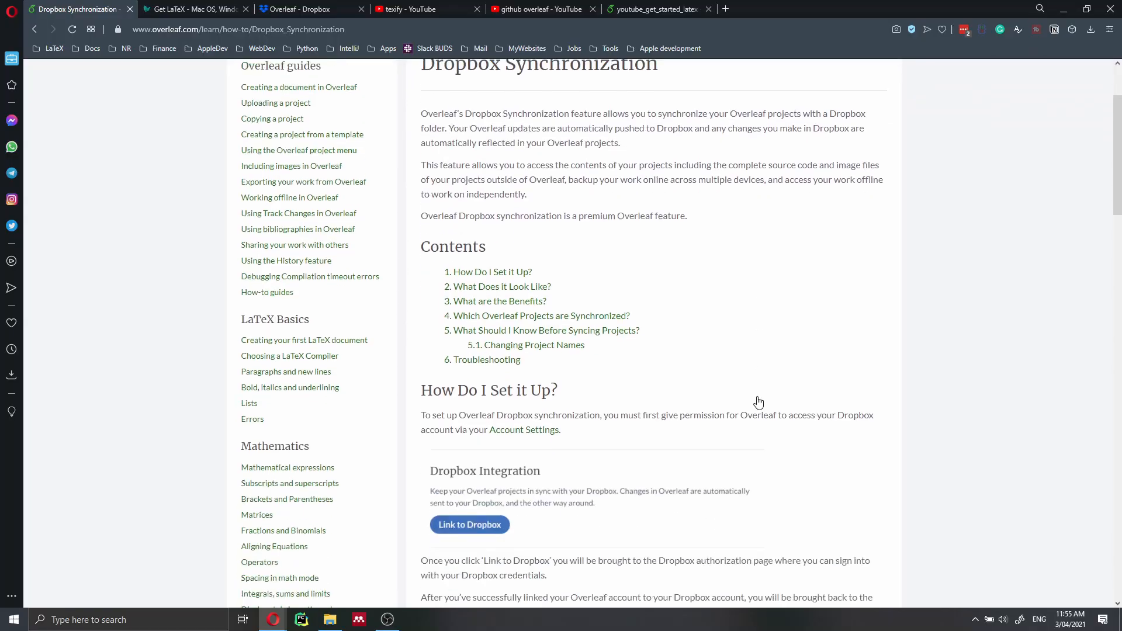
Highlight the 'What Should I Know Before Syncing Projects?' cautions, then show the local Overleaf folder
scroll("down", 3)
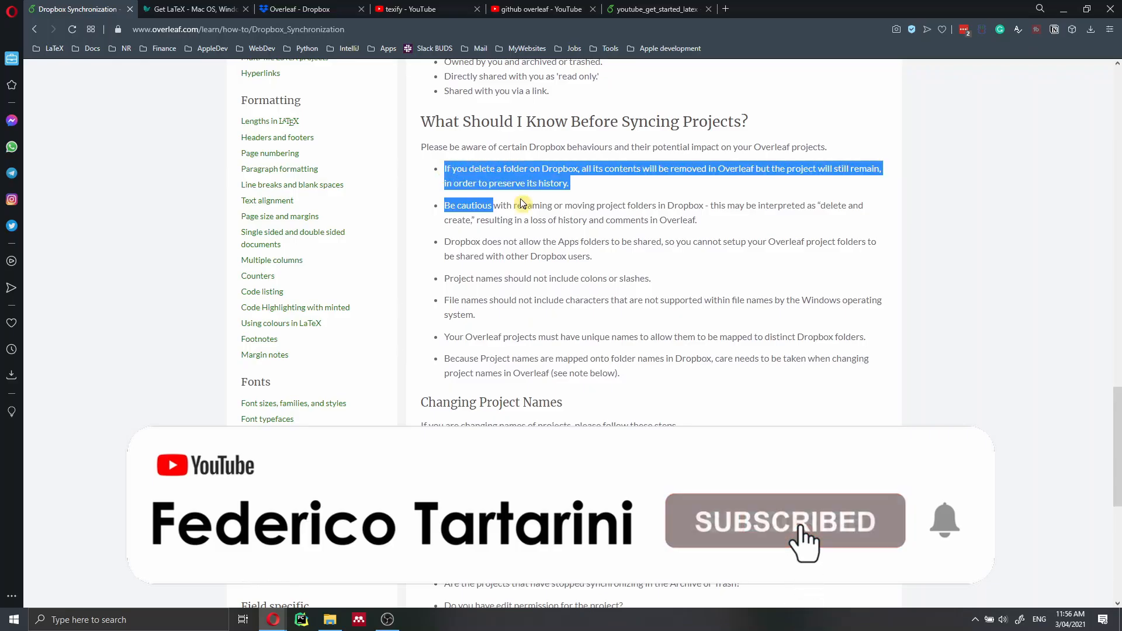
left_click_drag(521, 204, 798, 385)
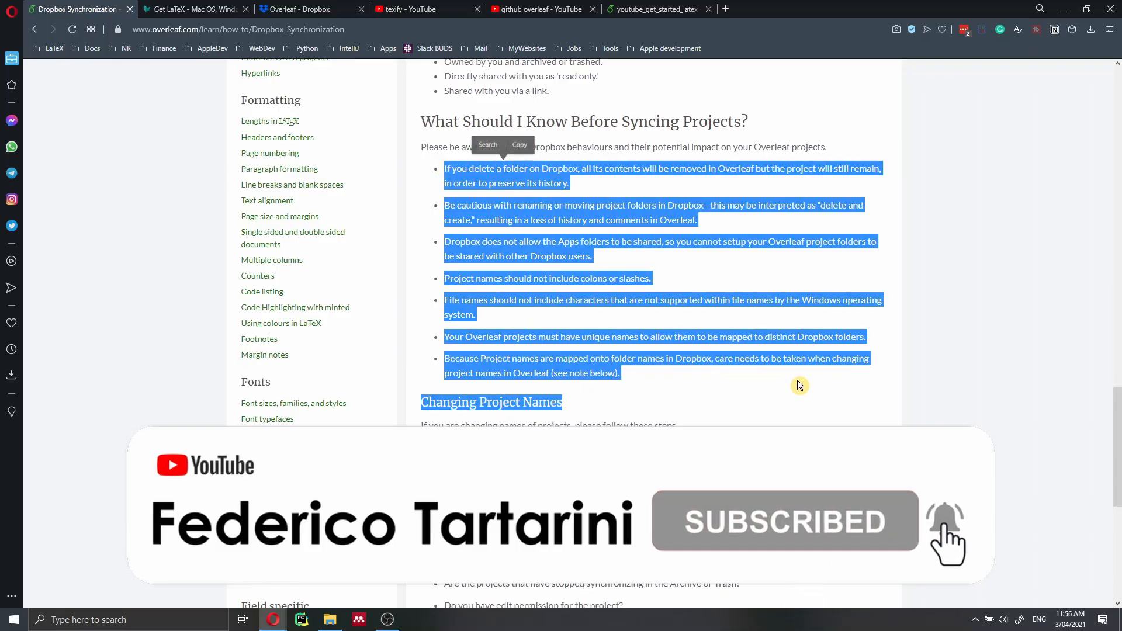
left_click(793, 383)
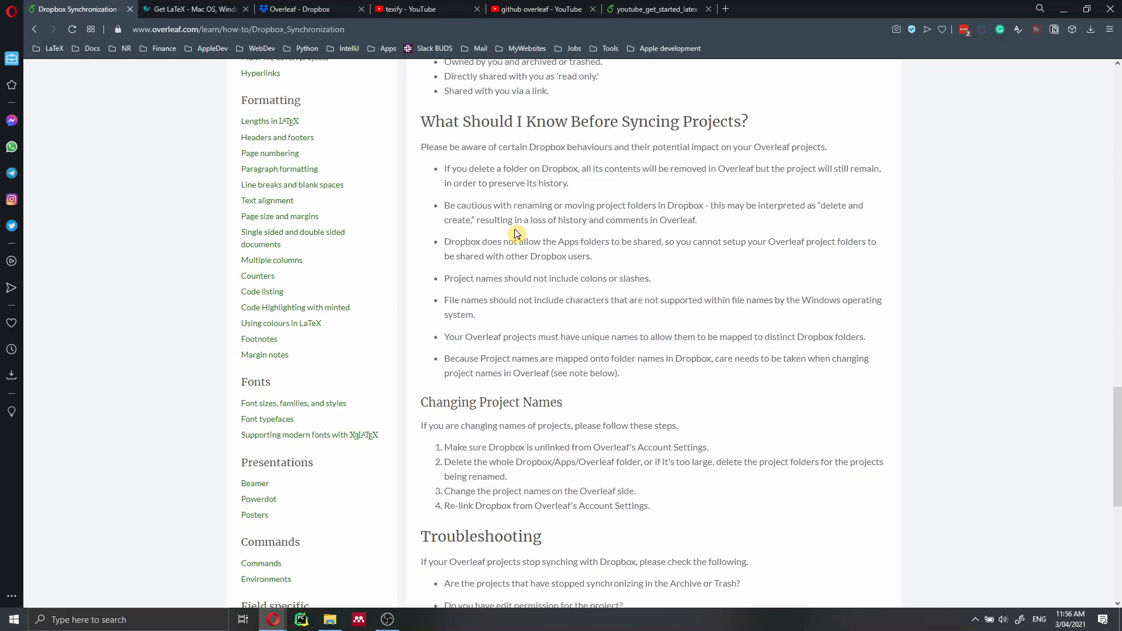
left_click(330, 619)
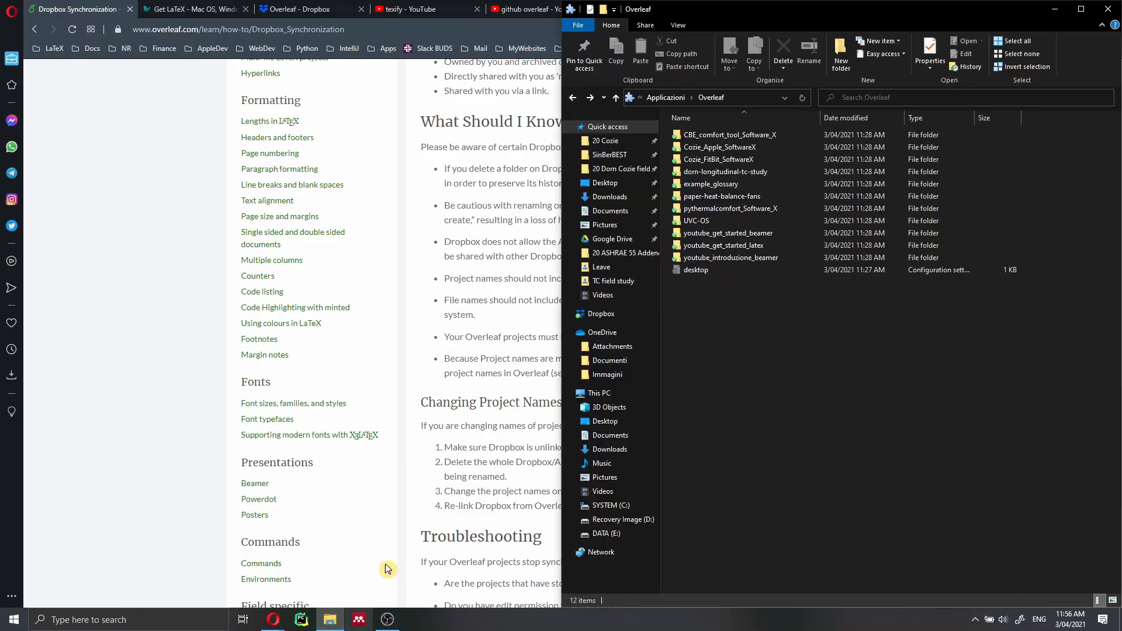
mouse_move(742, 233)
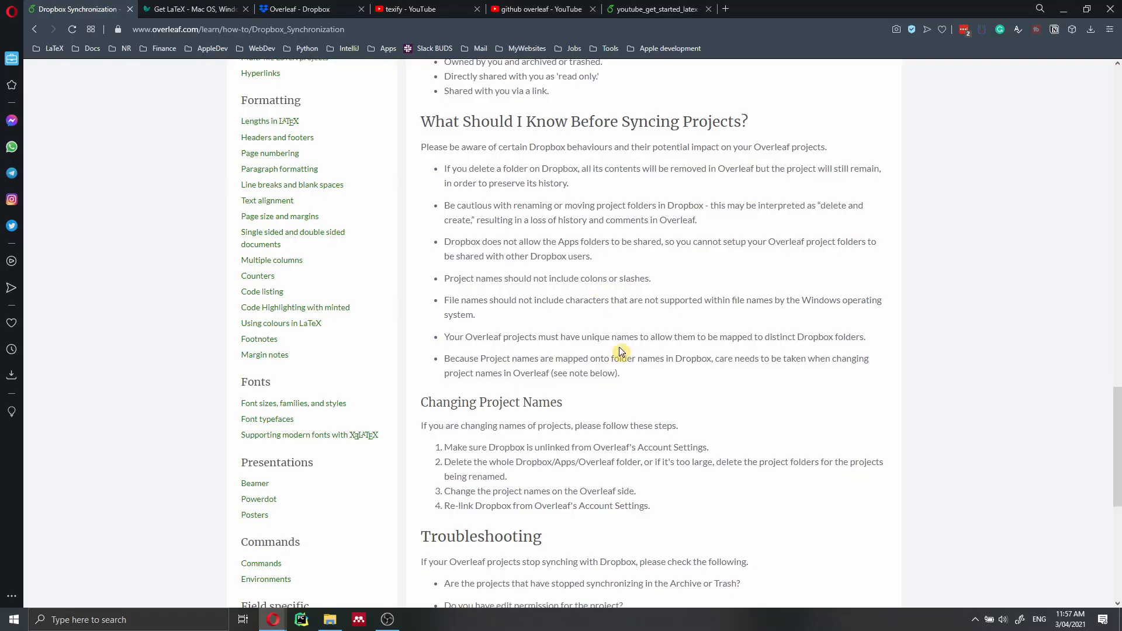
scroll("down", 3)
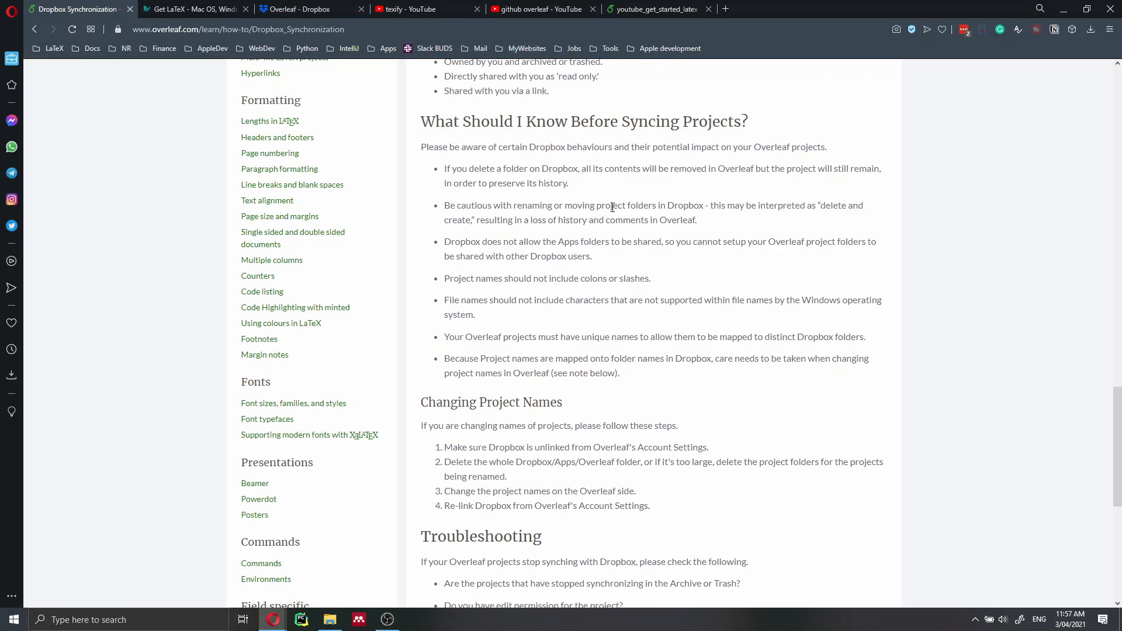
mouse_move(674, 75)
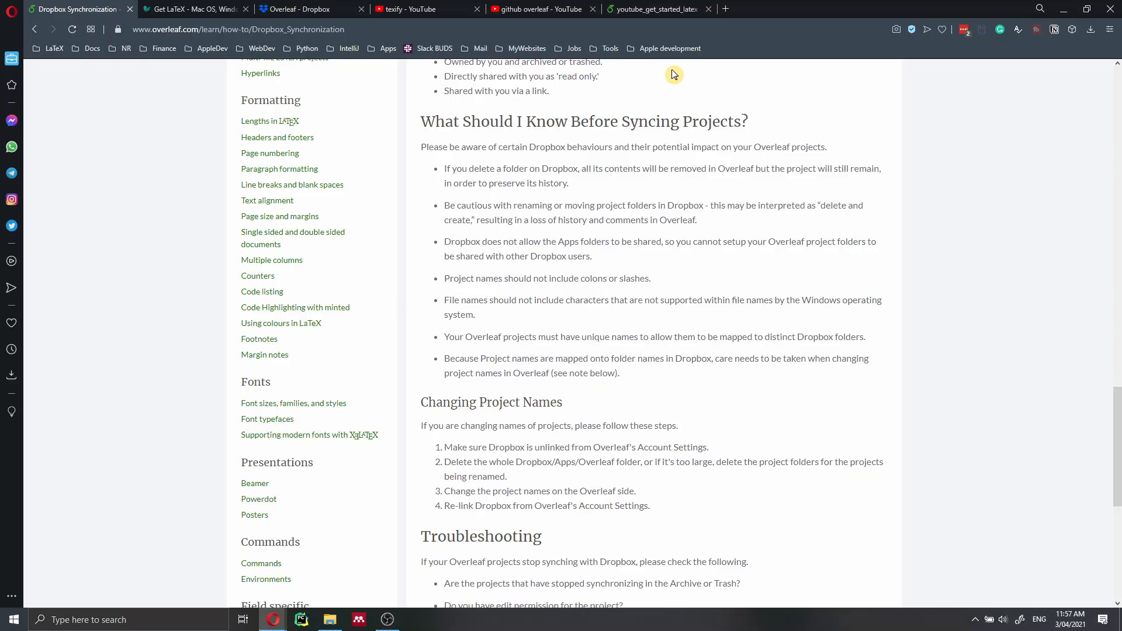
mouse_move(674, 78)
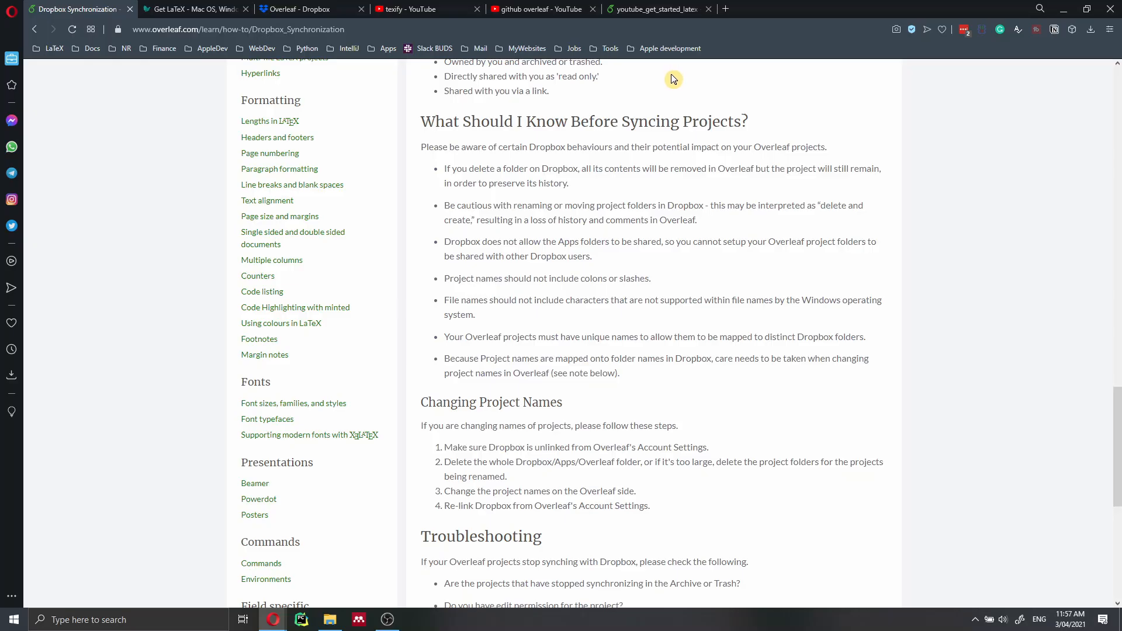
mouse_move(674, 88)
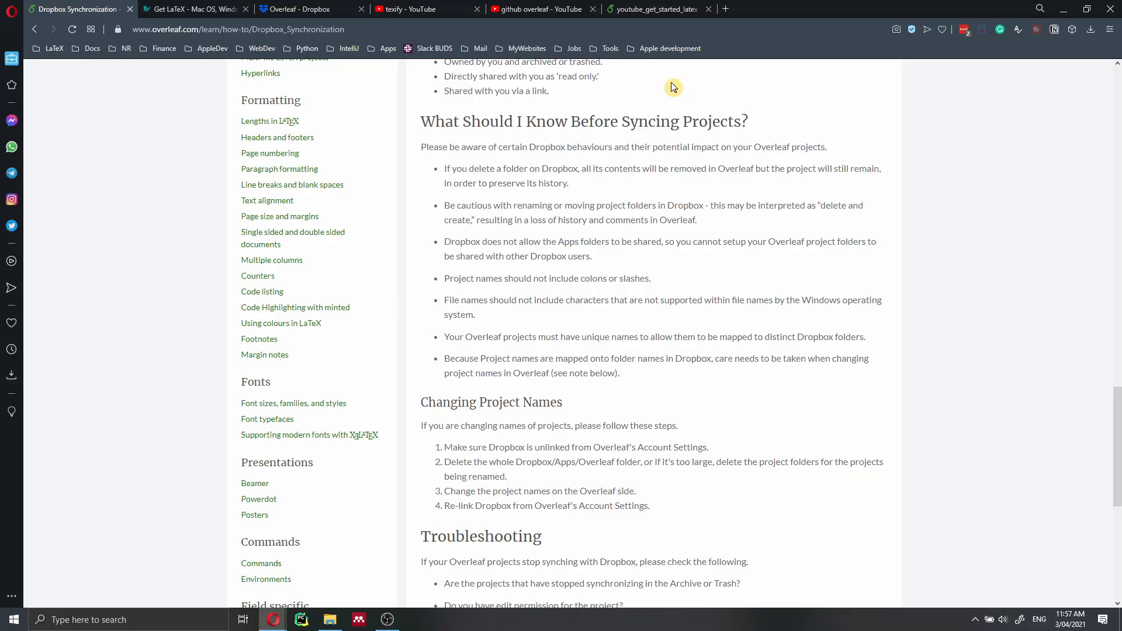
left_click(654, 8)
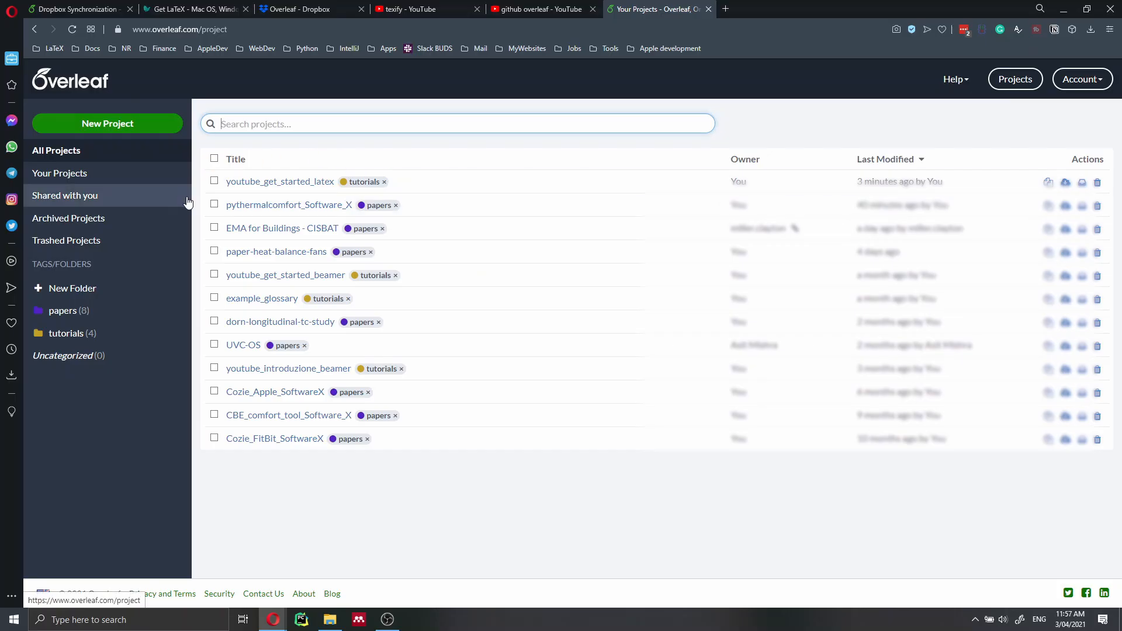
Show the Trashed Projects view, which lists no projects
left_click(67, 241)
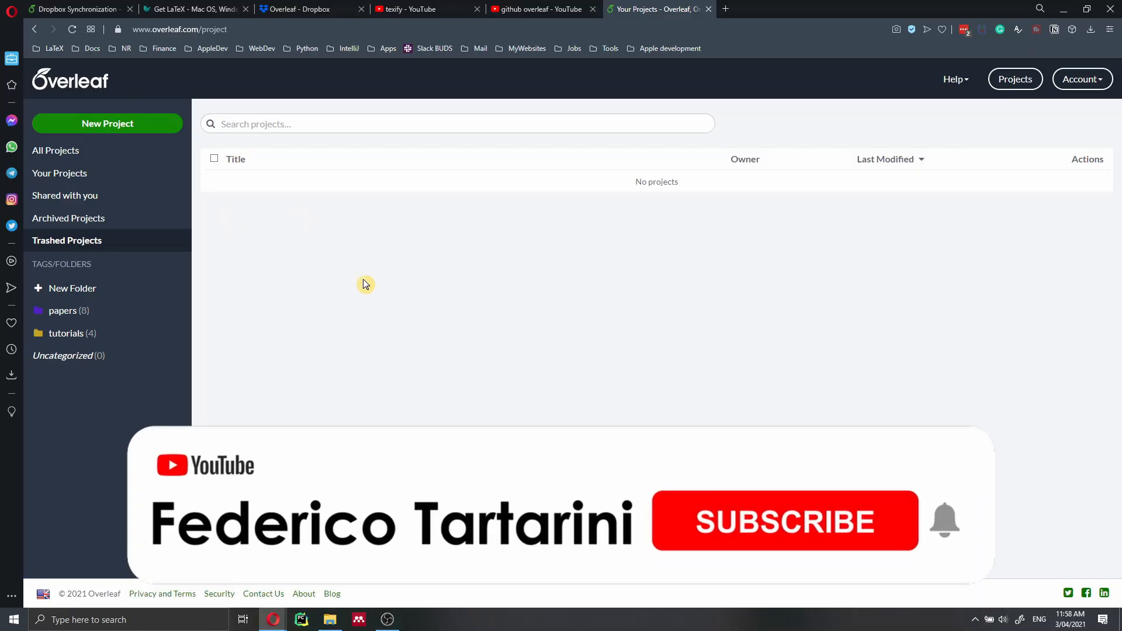
left_click(783, 522)
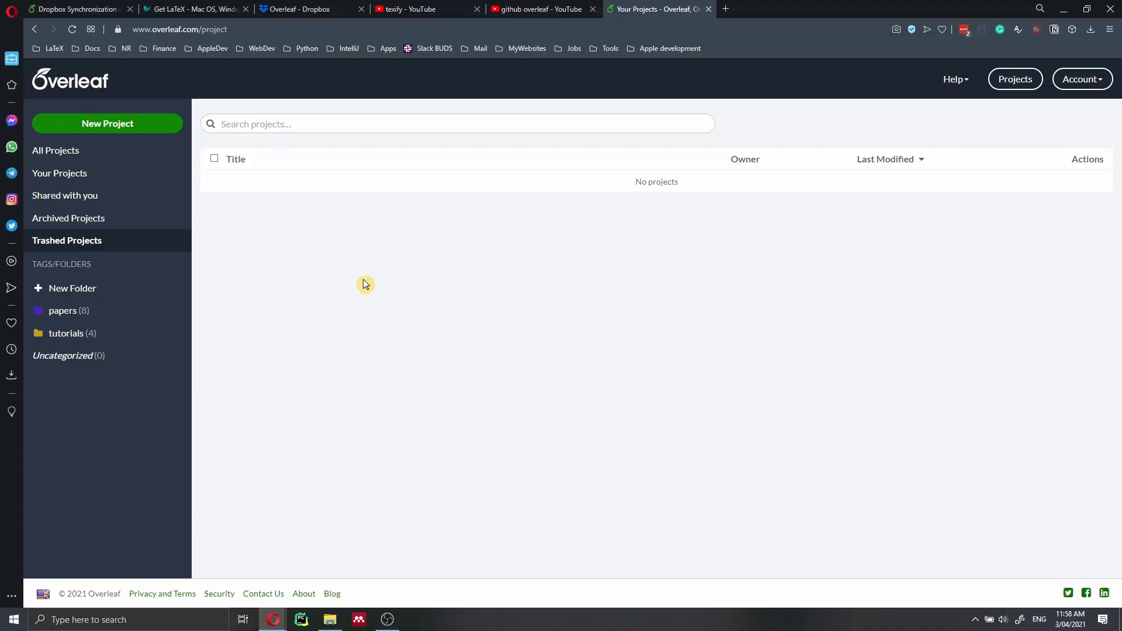
mouse_move(365, 288)
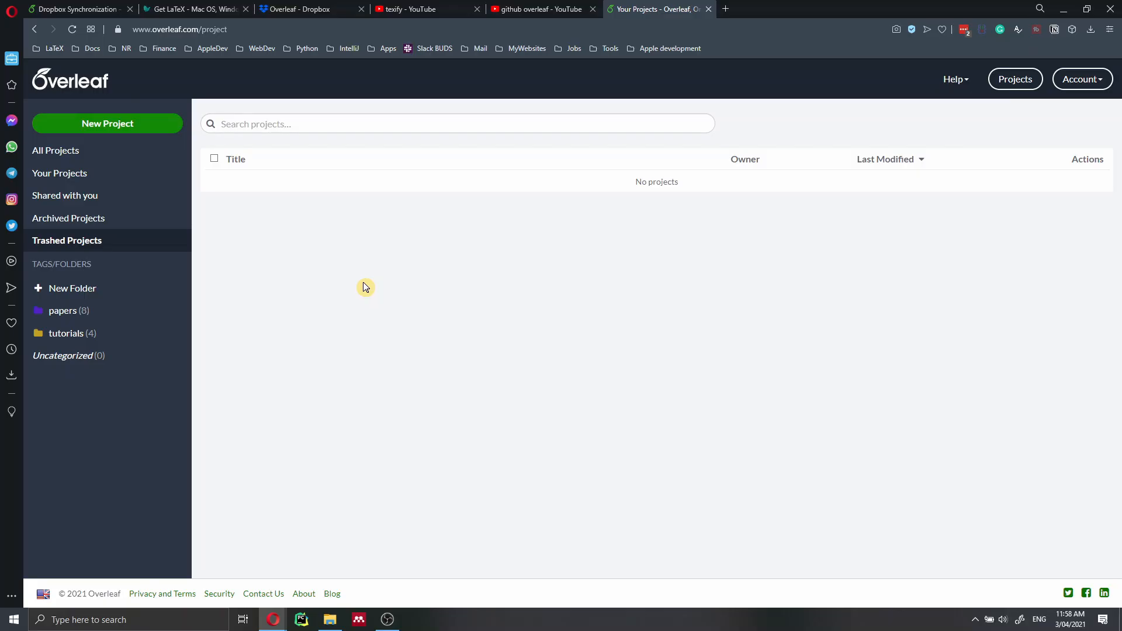